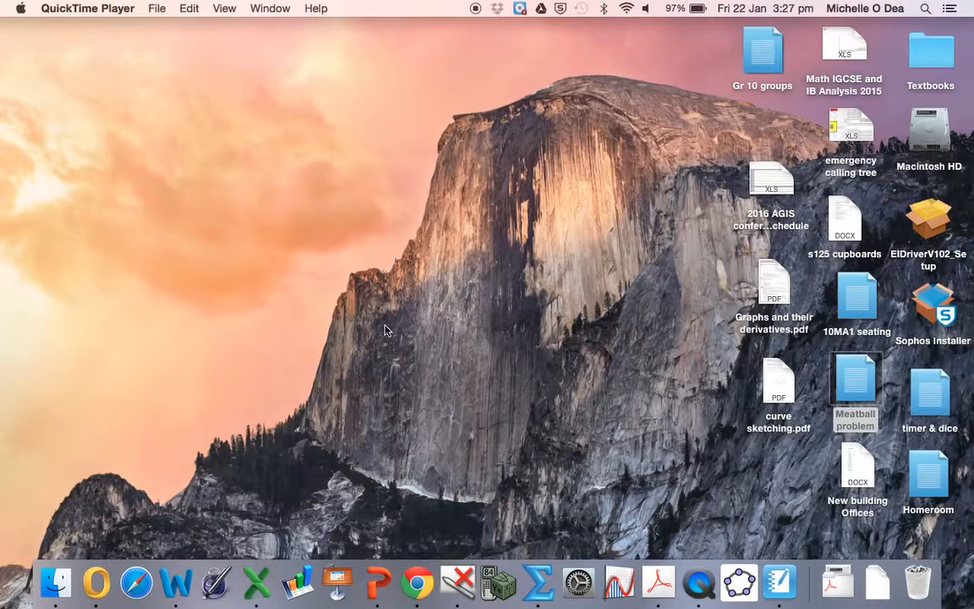
mouse_move(356, 392)
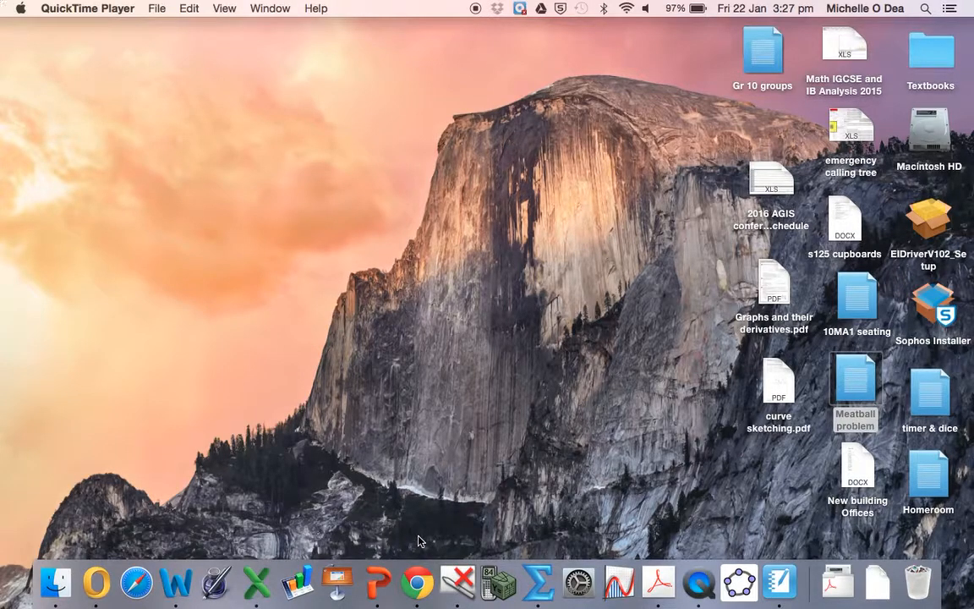
mouse_move(431, 506)
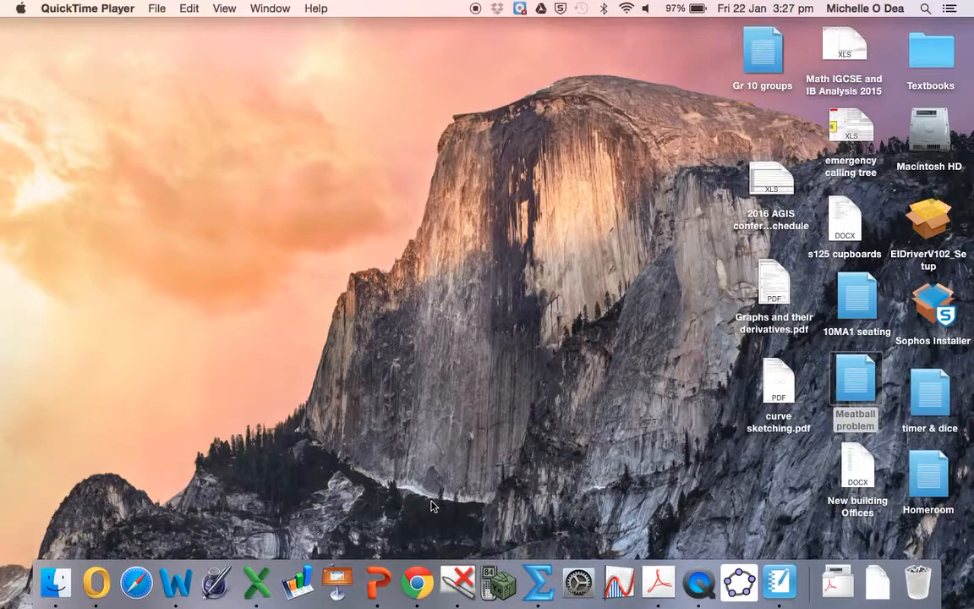
Search 'winery wineskin' in Chrome and start the Wineskin Winery 1.7 zip download from SourceForge.
click(418, 582)
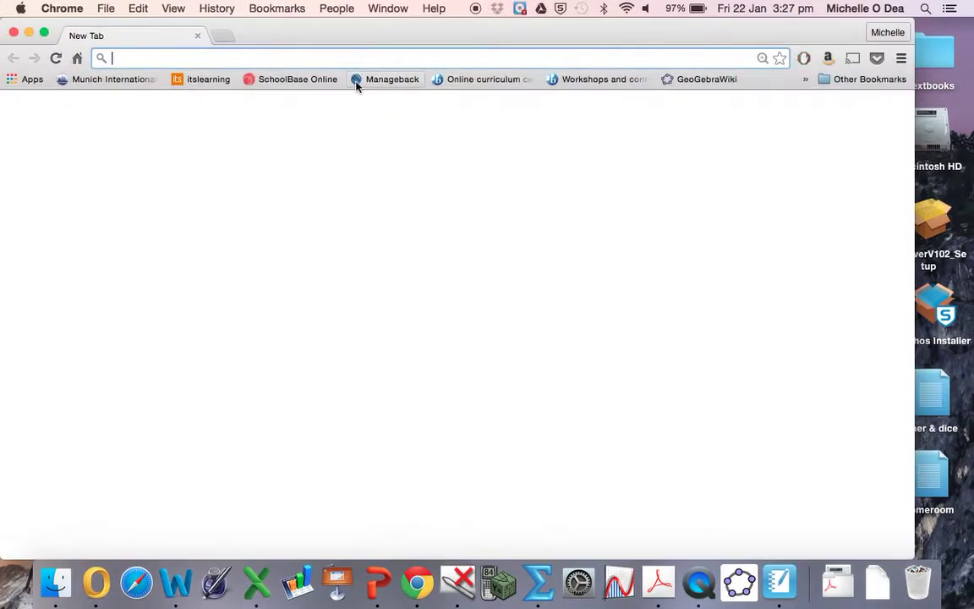
text(winery)
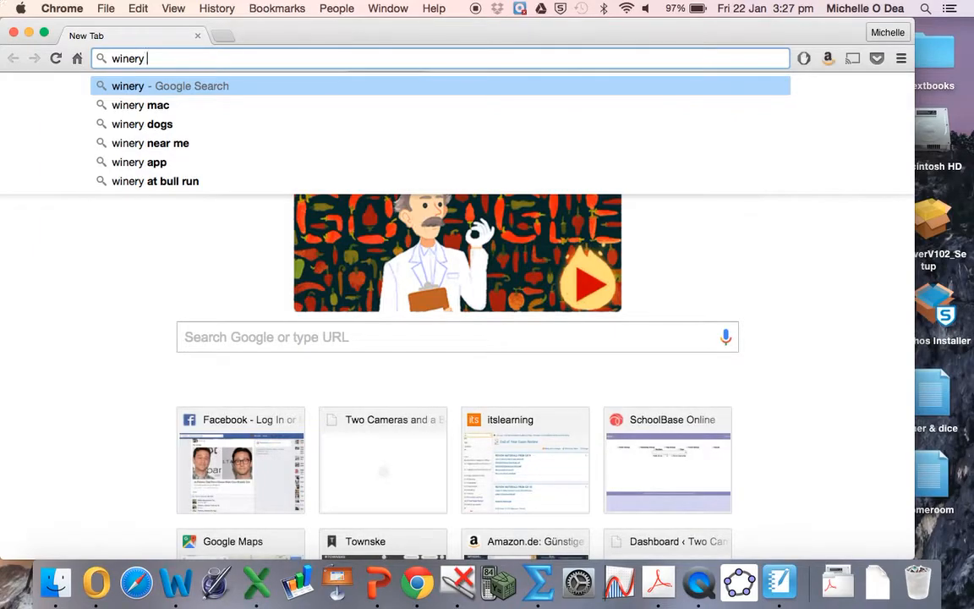
text(wineskin)
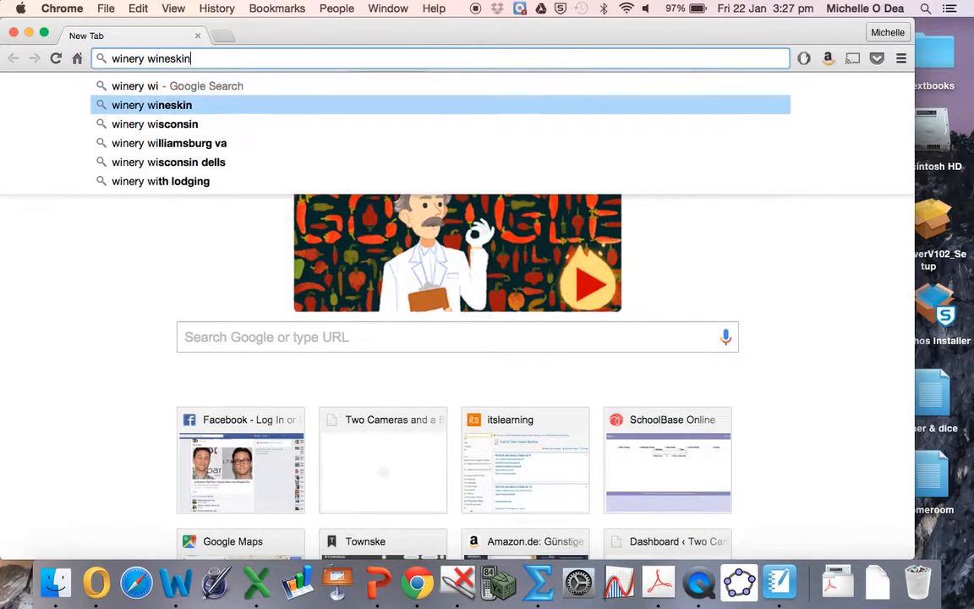
key(Return)
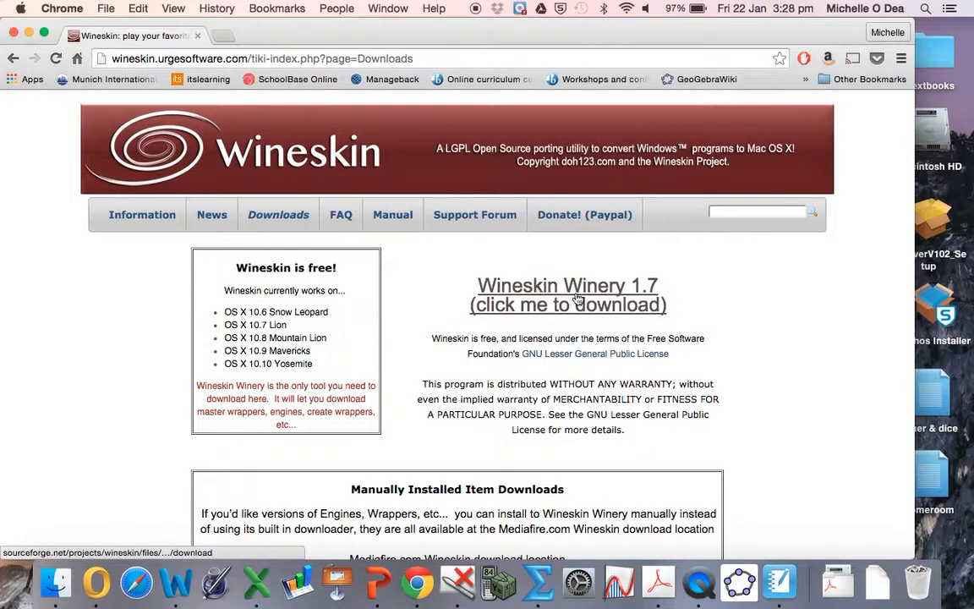
click(569, 304)
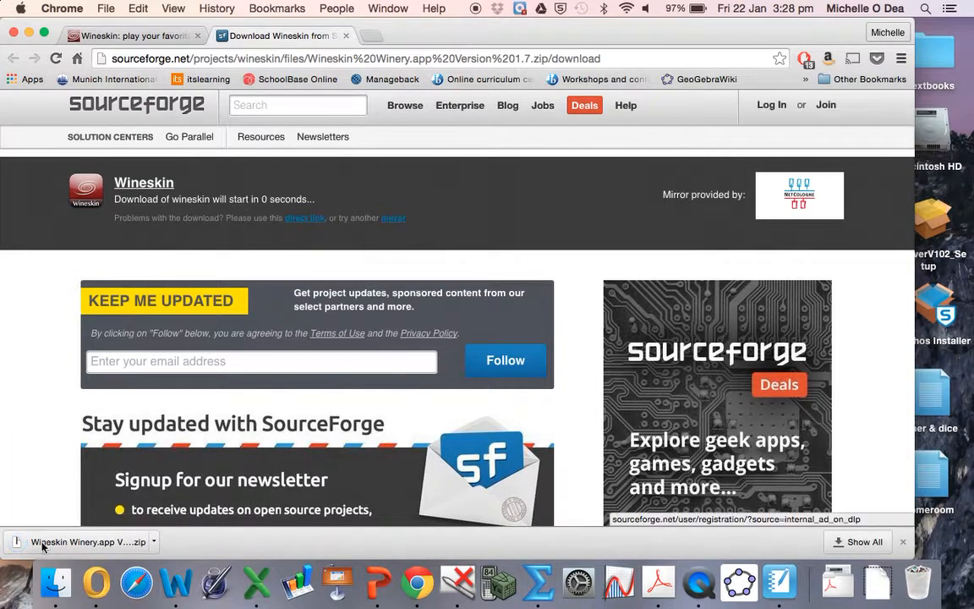
mouse_move(177, 555)
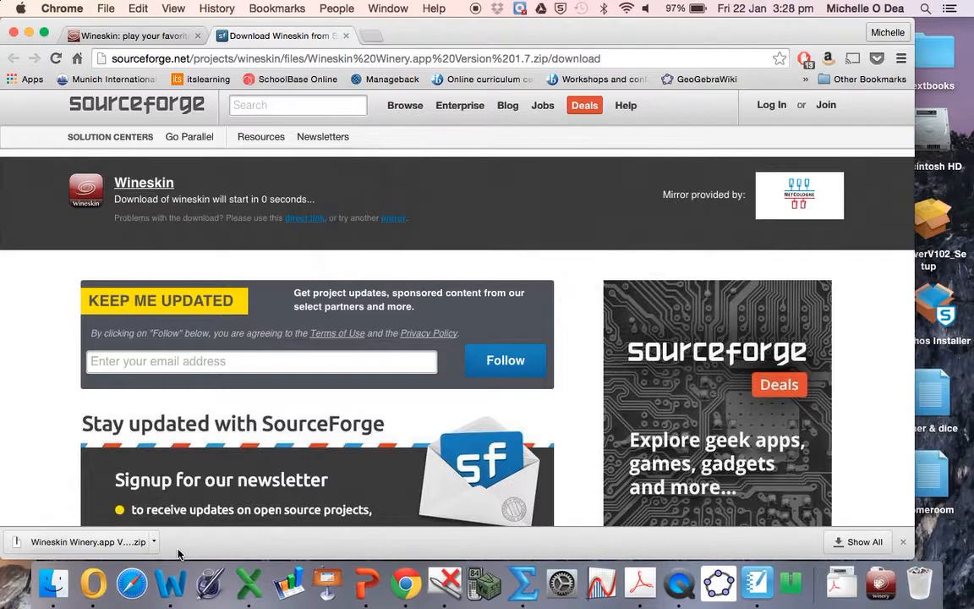
Launch Wineskin Winery from the Downloads folder and hide Chrome.
click(54, 582)
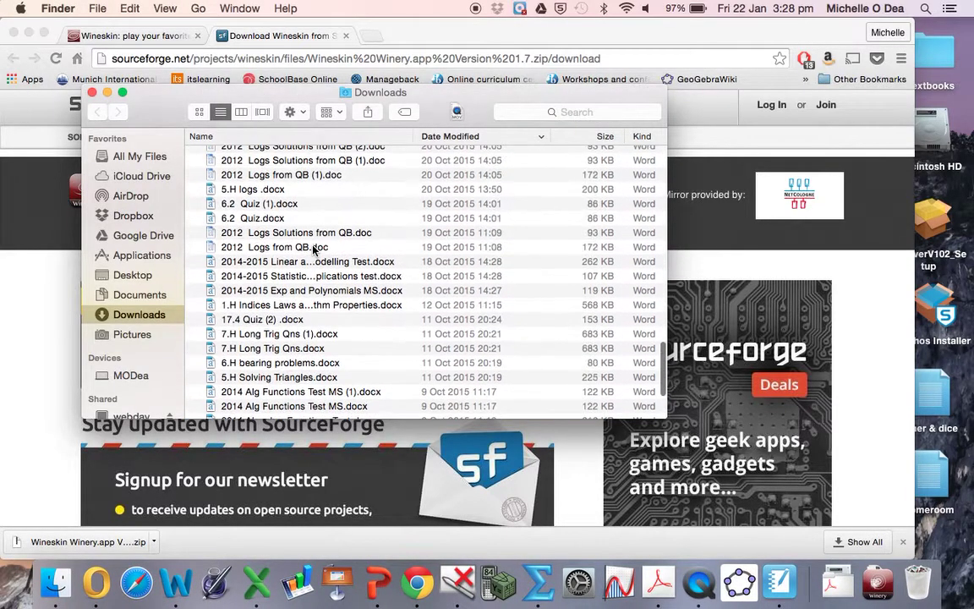
scroll(down, 3)
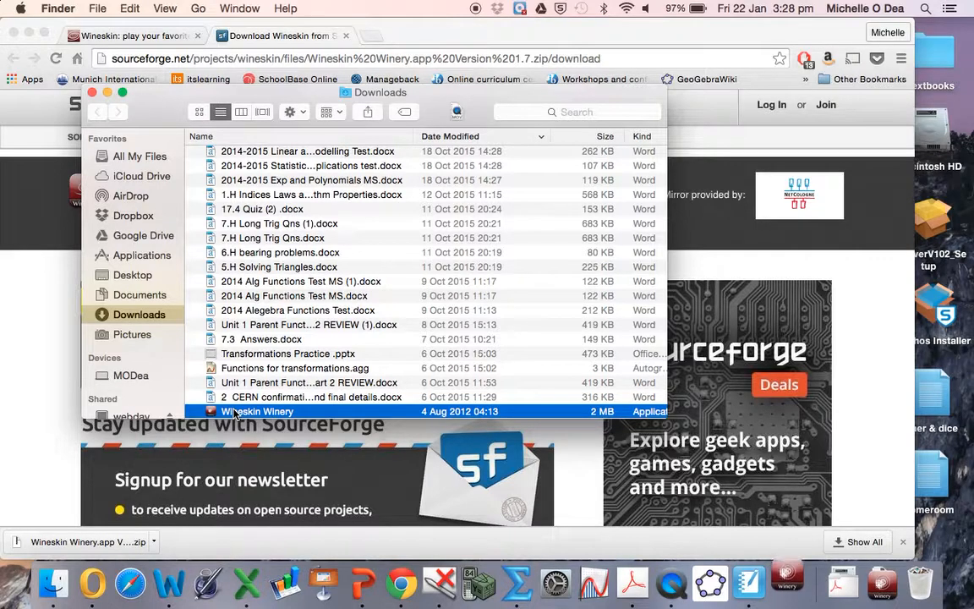
double_click(257, 411)
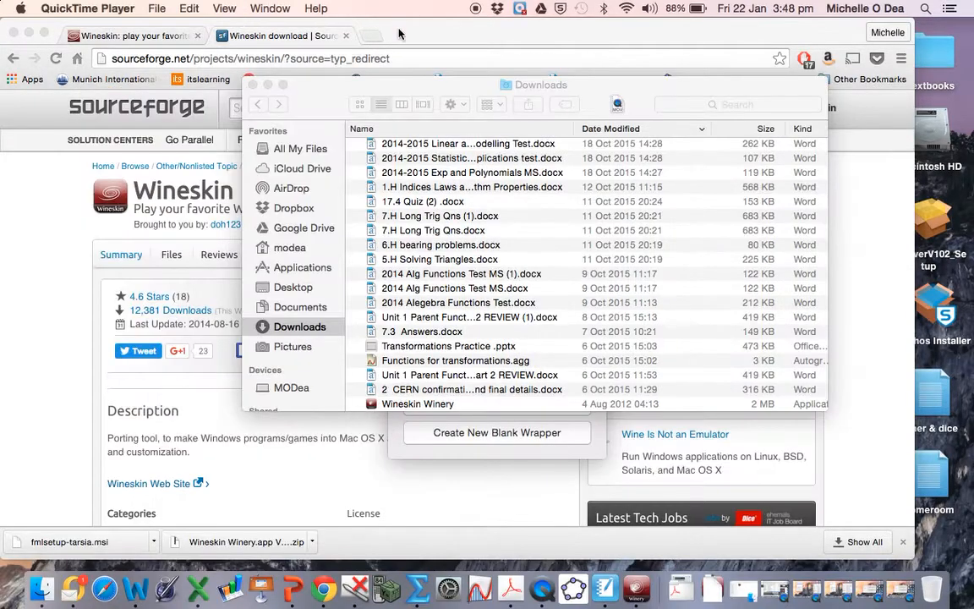
mouse_move(378, 46)
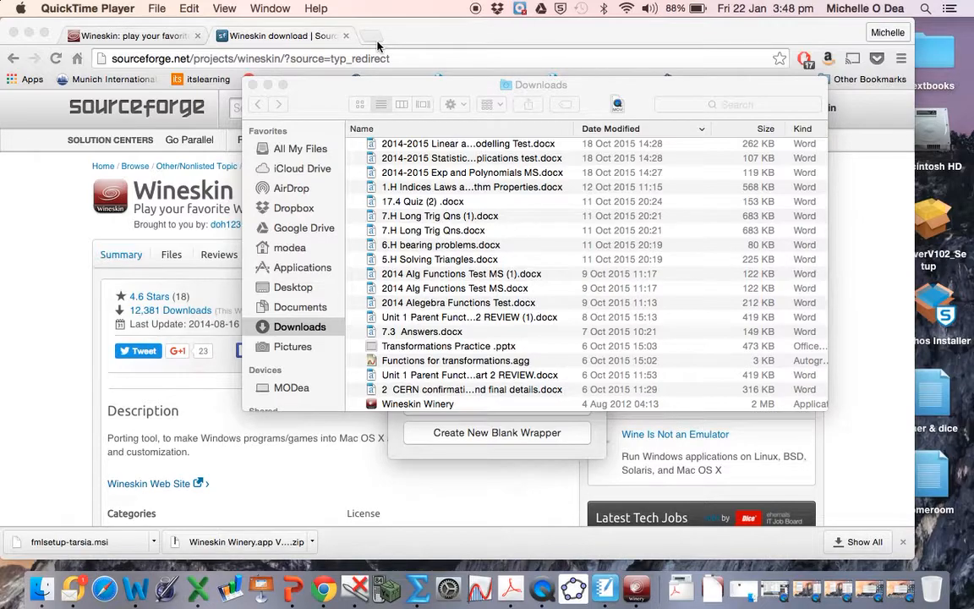
mouse_move(270, 84)
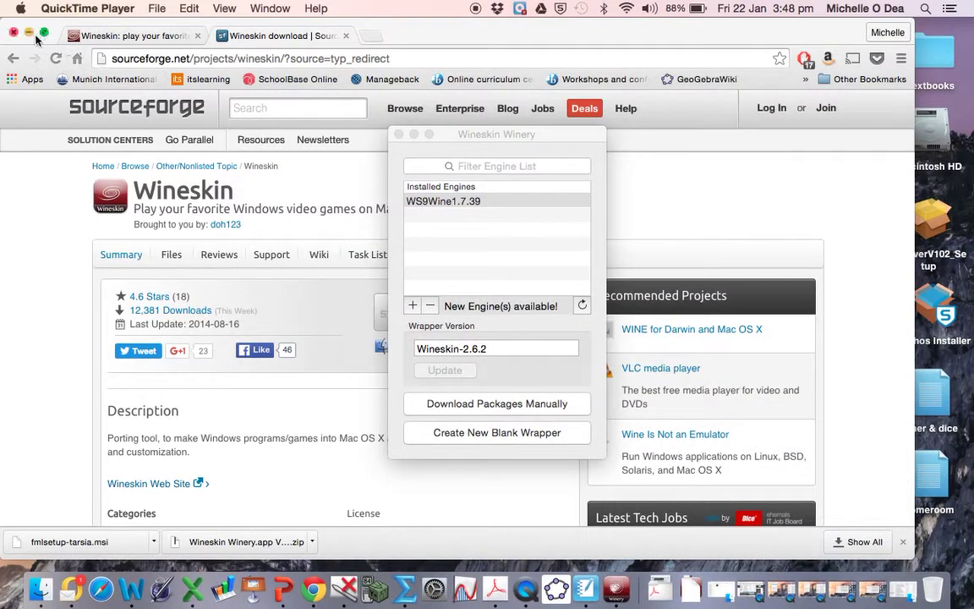
click(27, 33)
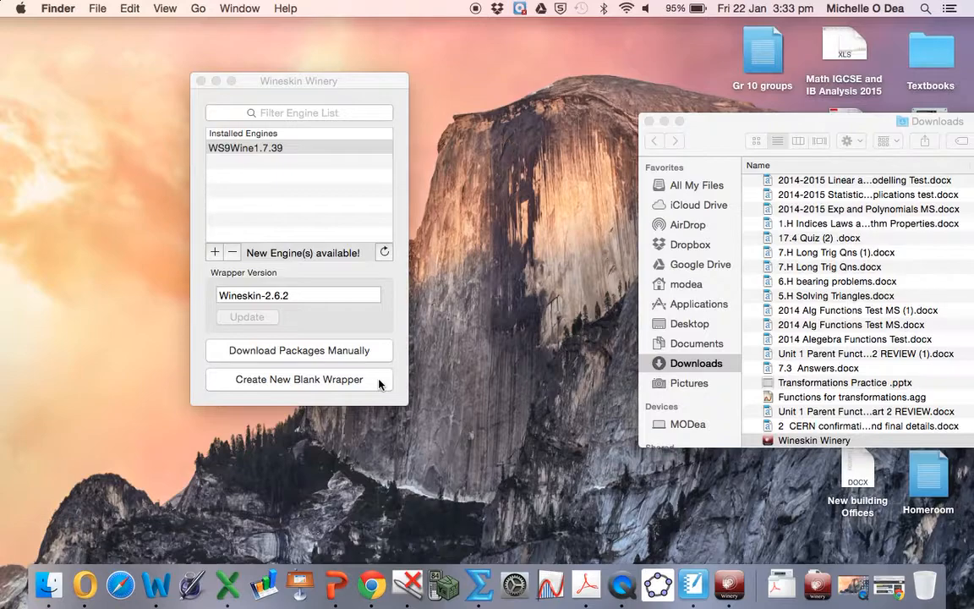
mouse_move(246, 379)
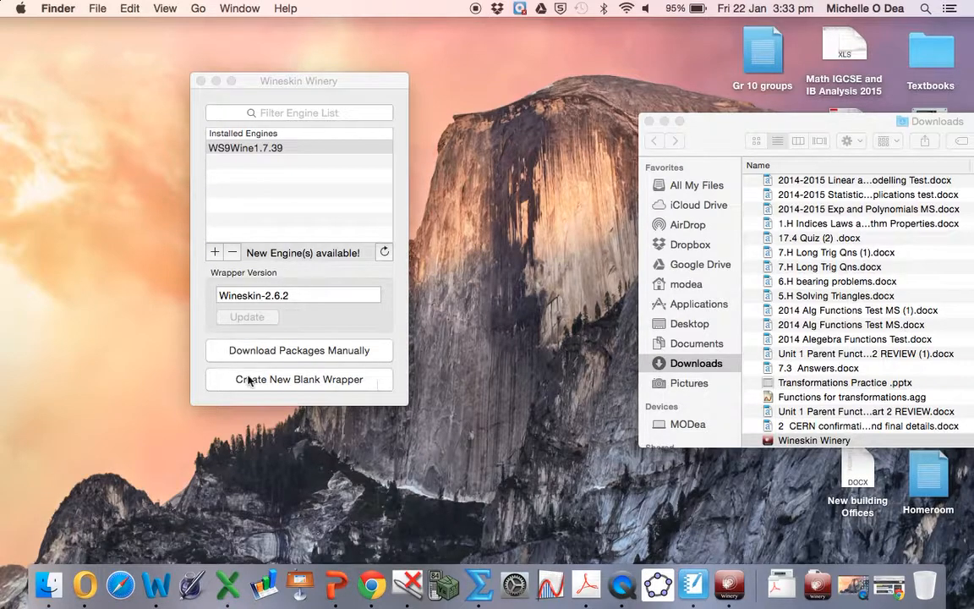
Create a new blank wrapper named Tarsia on the WS9Wine1.7.39 engine.
click(298, 147)
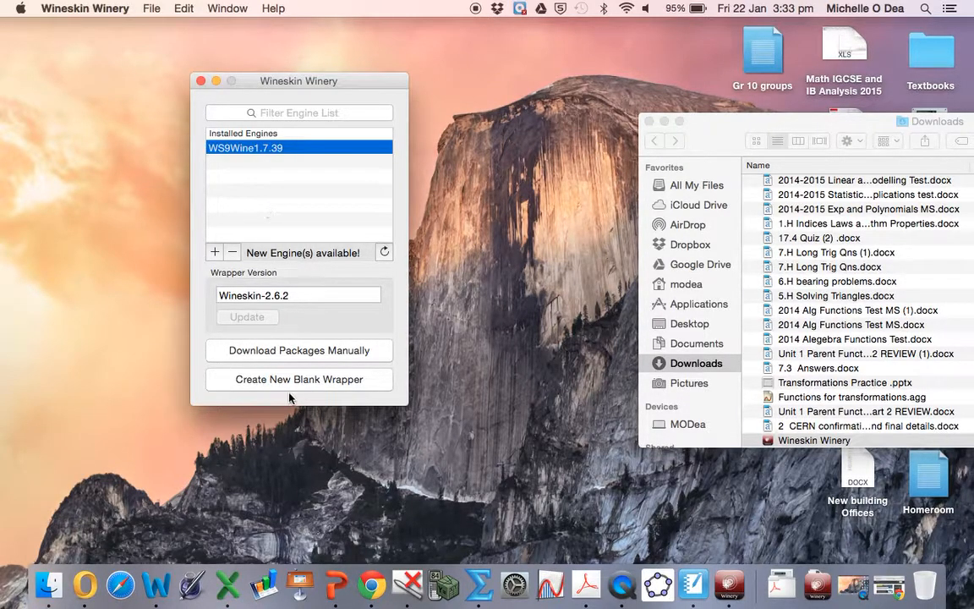
click(298, 379)
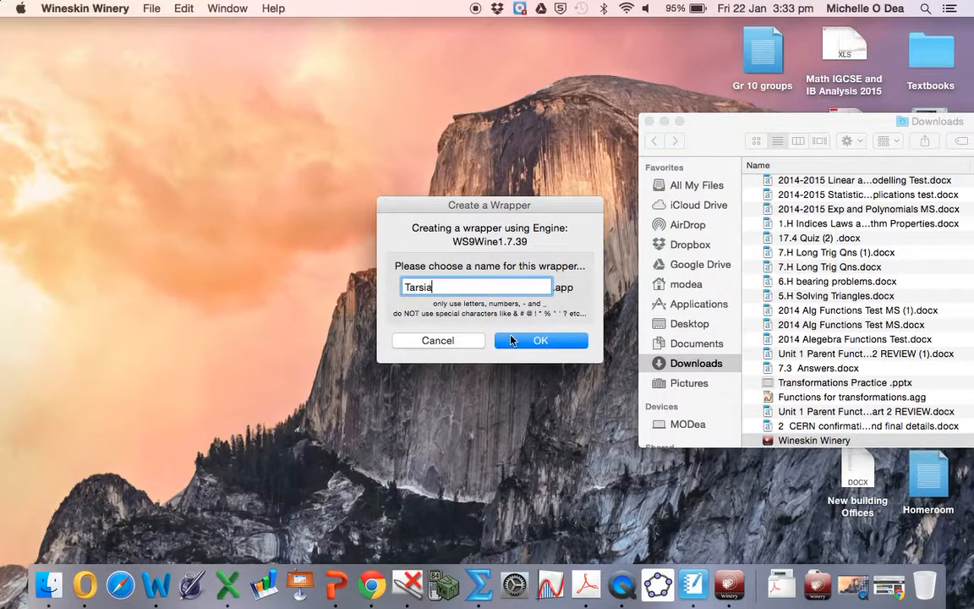
click(541, 340)
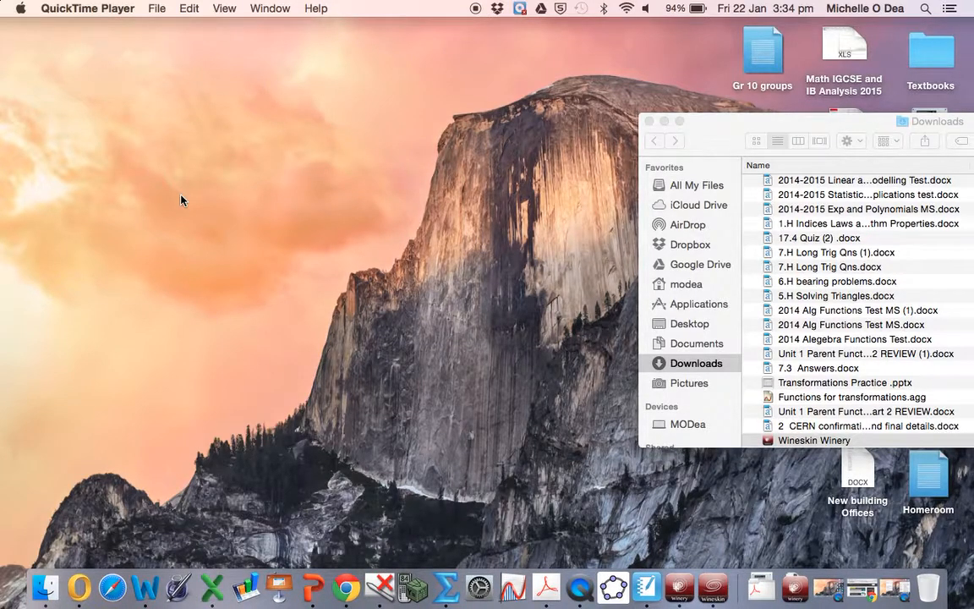
mouse_move(712, 585)
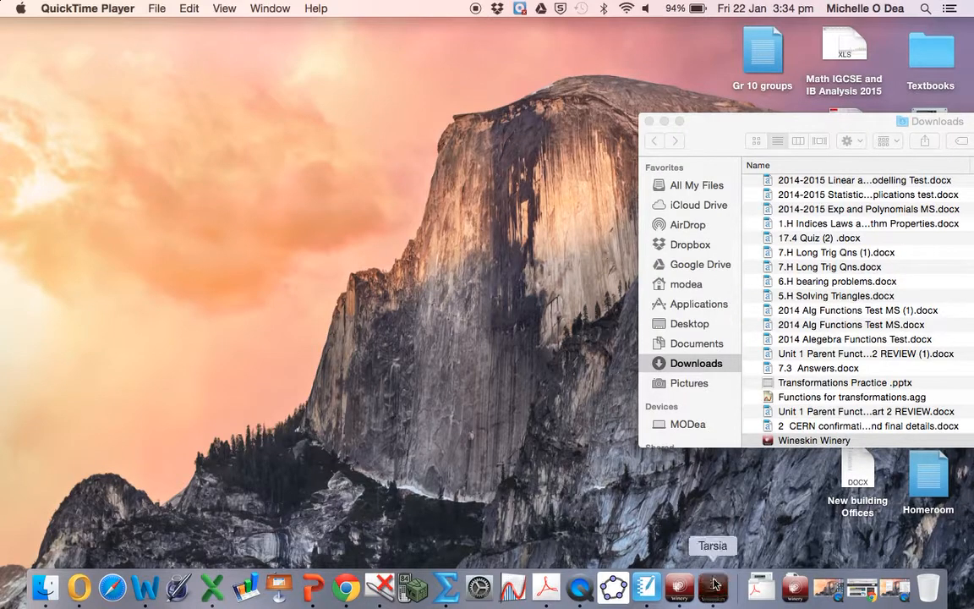
Check the Tarsia wrapper build from the Dock until Tarsia.app is reported created.
click(712, 585)
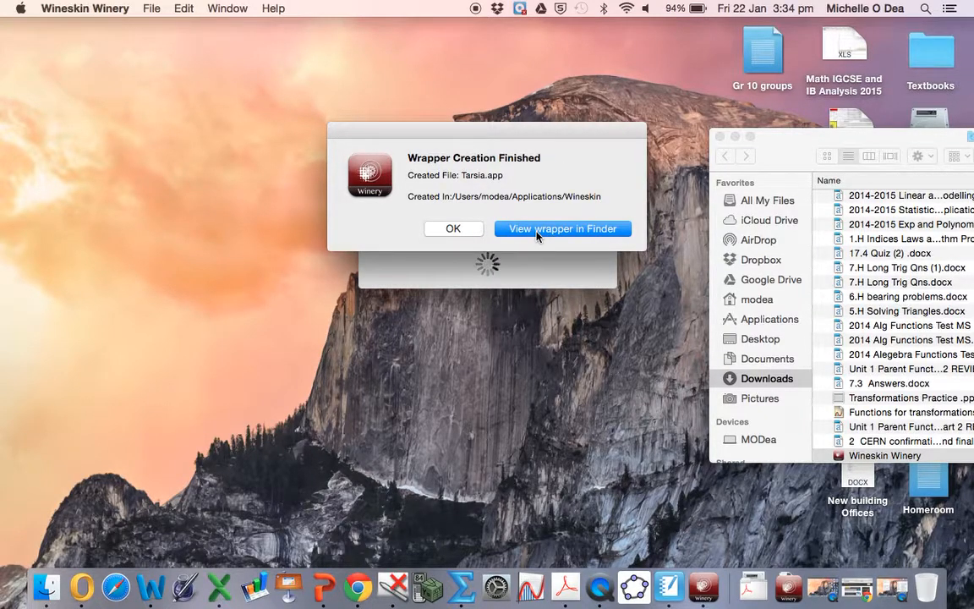
mouse_move(617, 199)
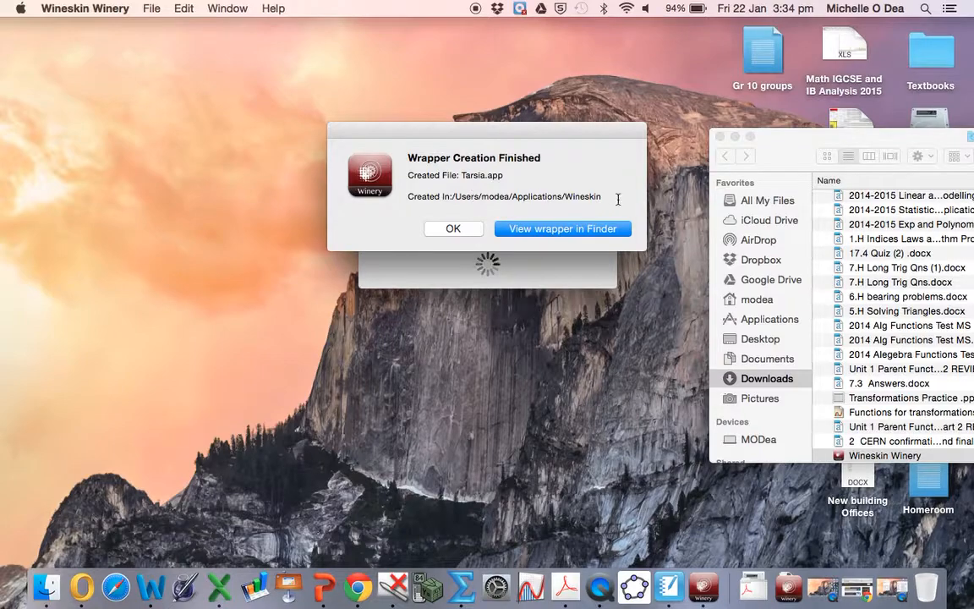
mouse_move(507, 233)
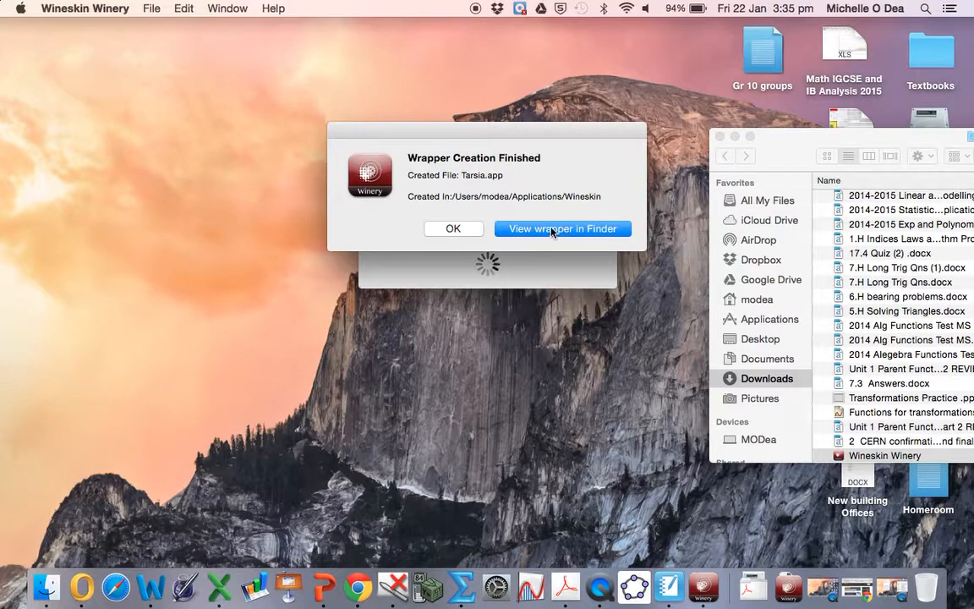
Dismiss the Wrapper Creation Finished notice and move the Winery window left.
click(453, 229)
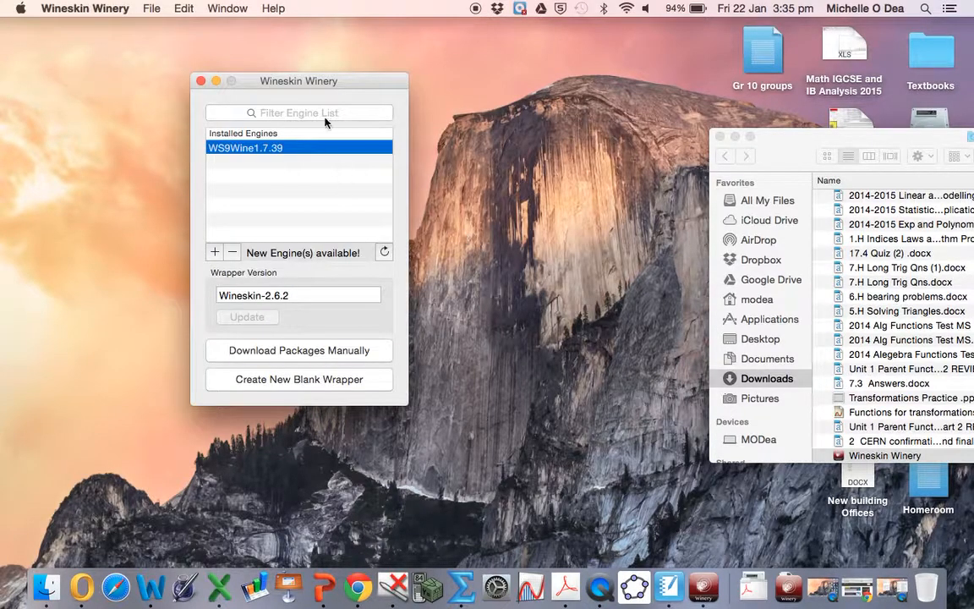
drag(297, 81, 222, 68)
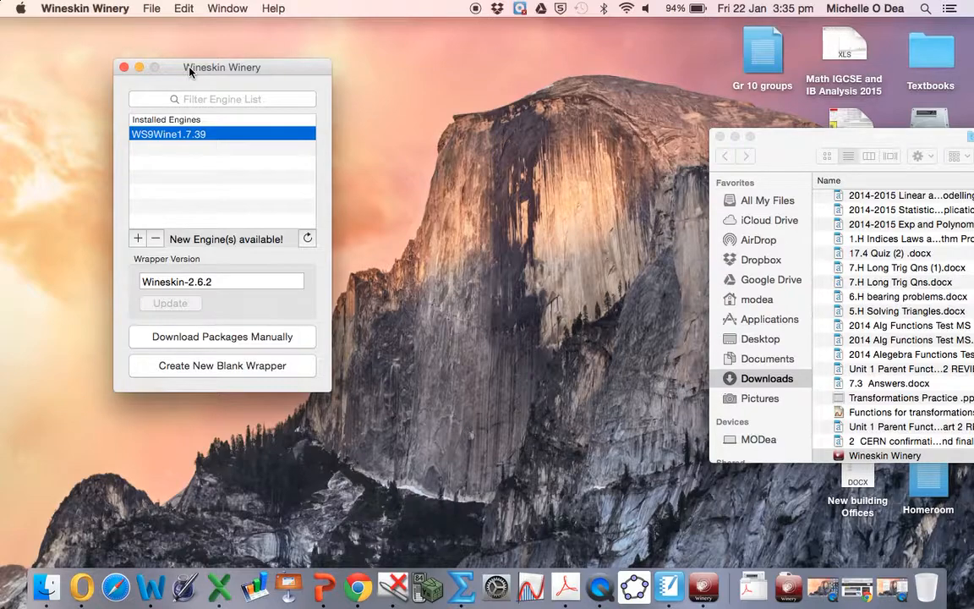
mouse_move(125, 52)
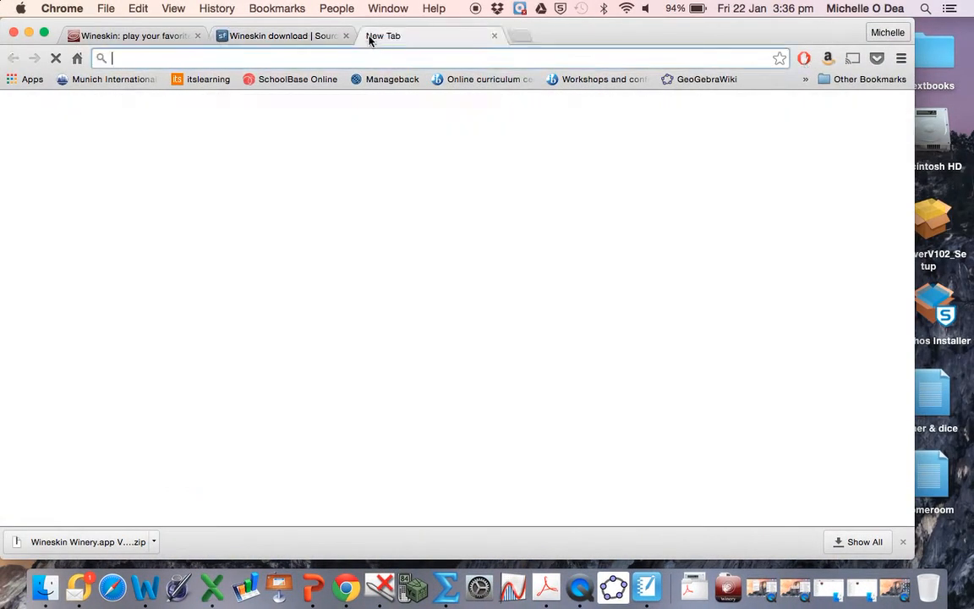
Find Hermitech's Formulator Tarsia page and start downloading the Tarsia 3.9 installer fmlsetup-tarsia.msi.
text(tarsia download)
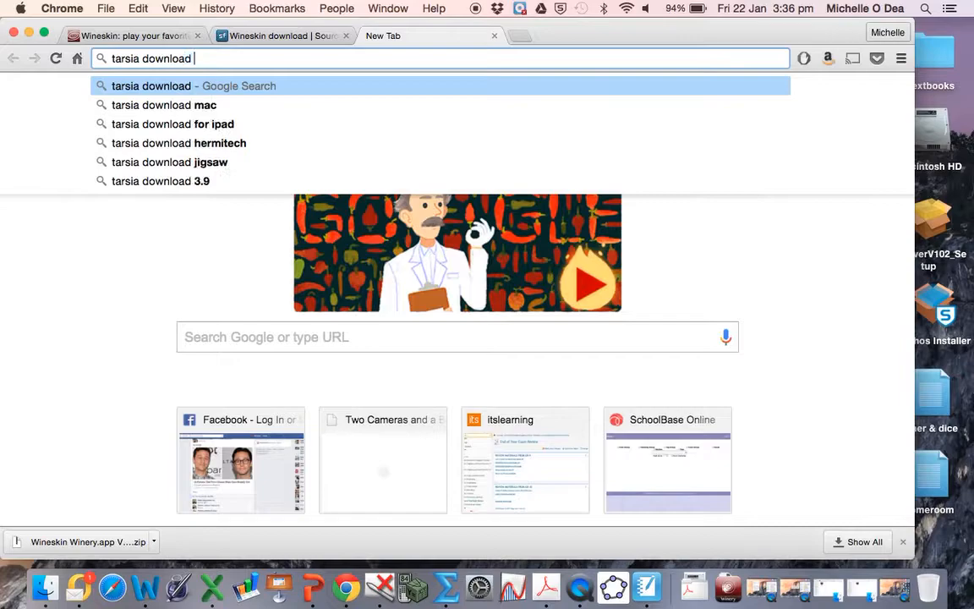
click(179, 142)
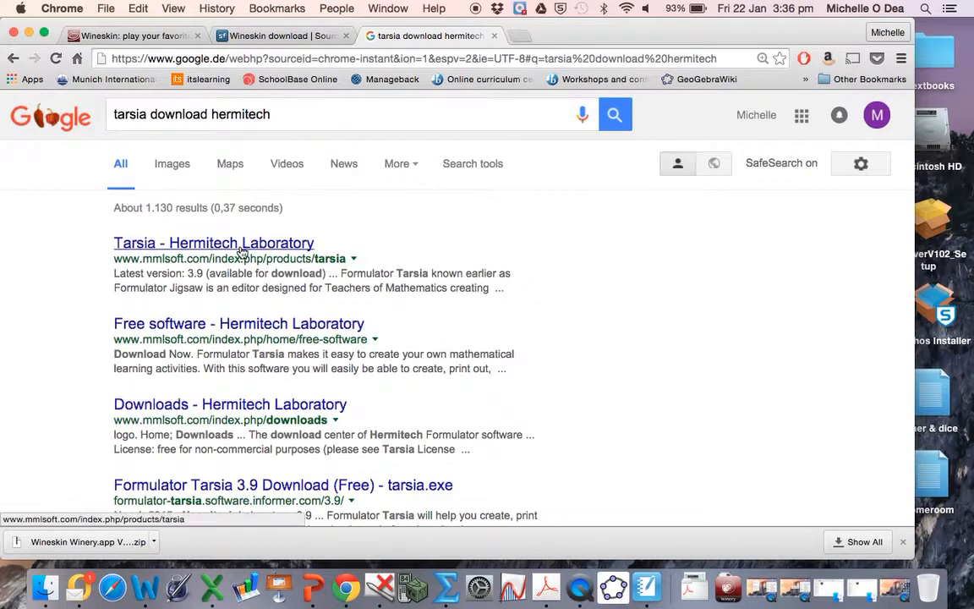
click(213, 243)
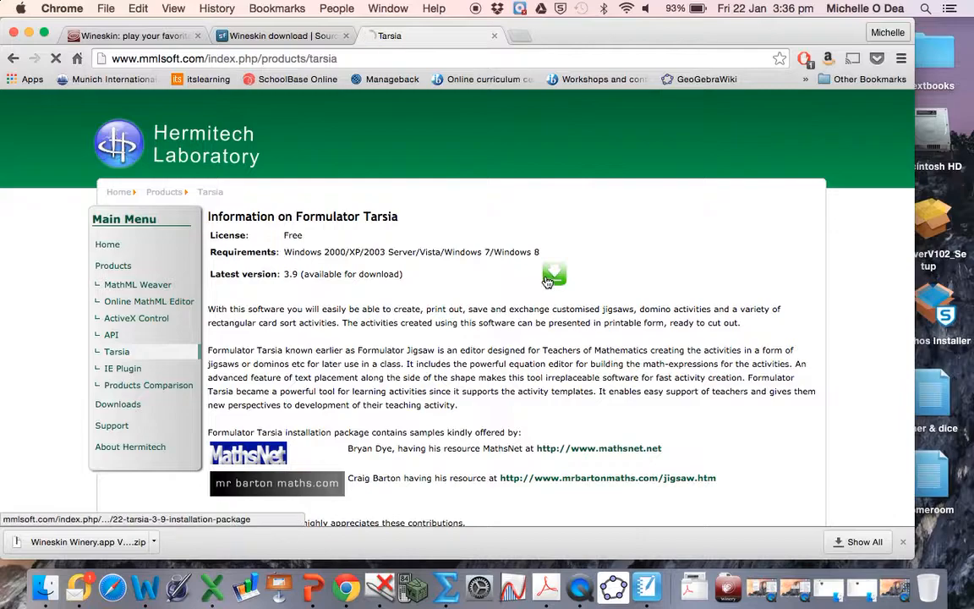
click(553, 274)
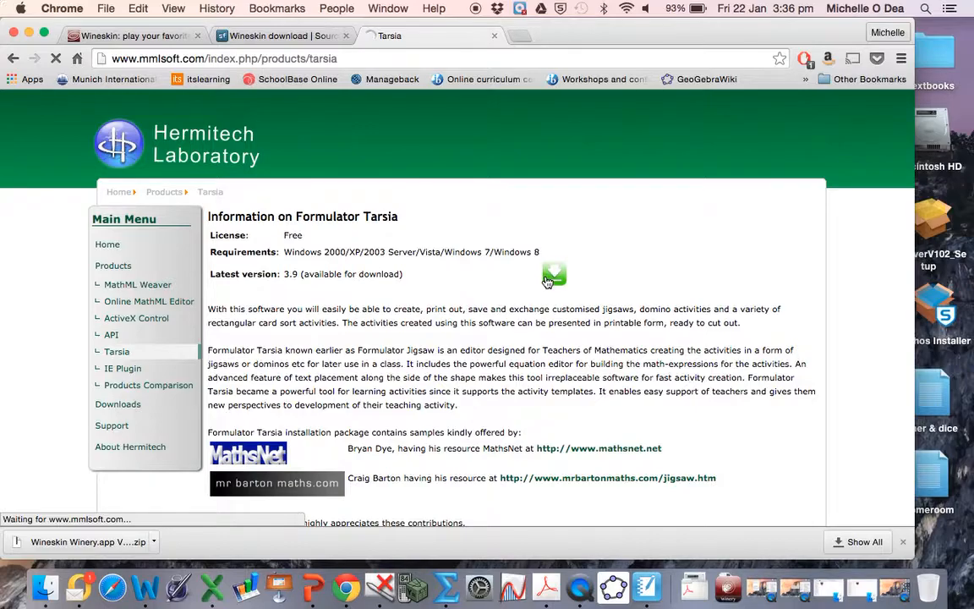
scroll(down, 3)
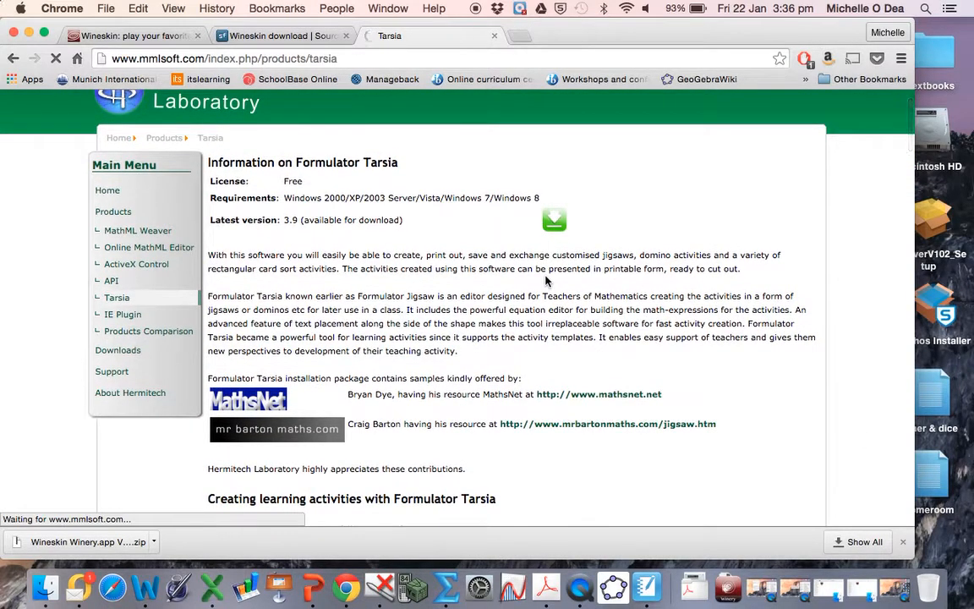
scroll(up, 3)
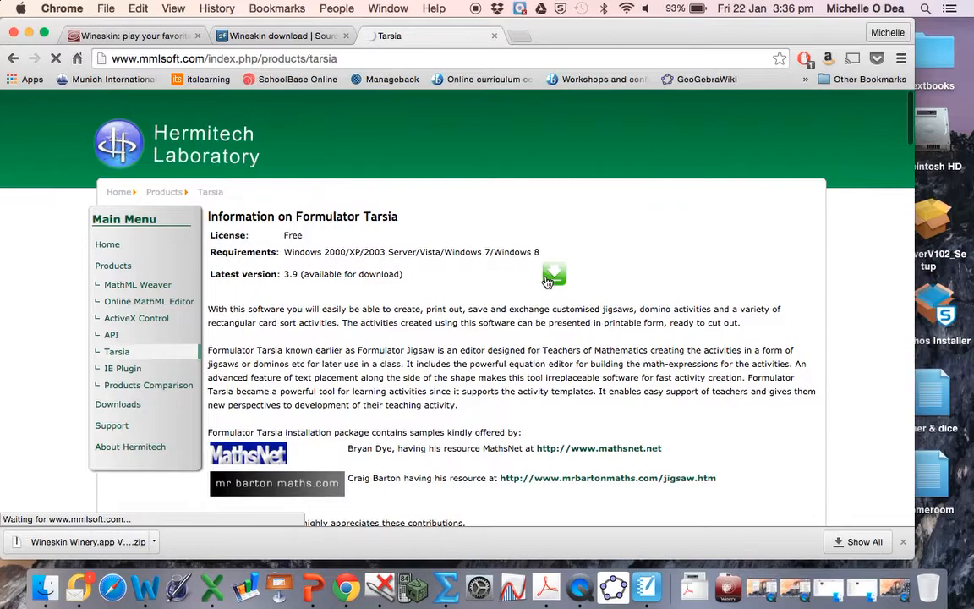
click(555, 274)
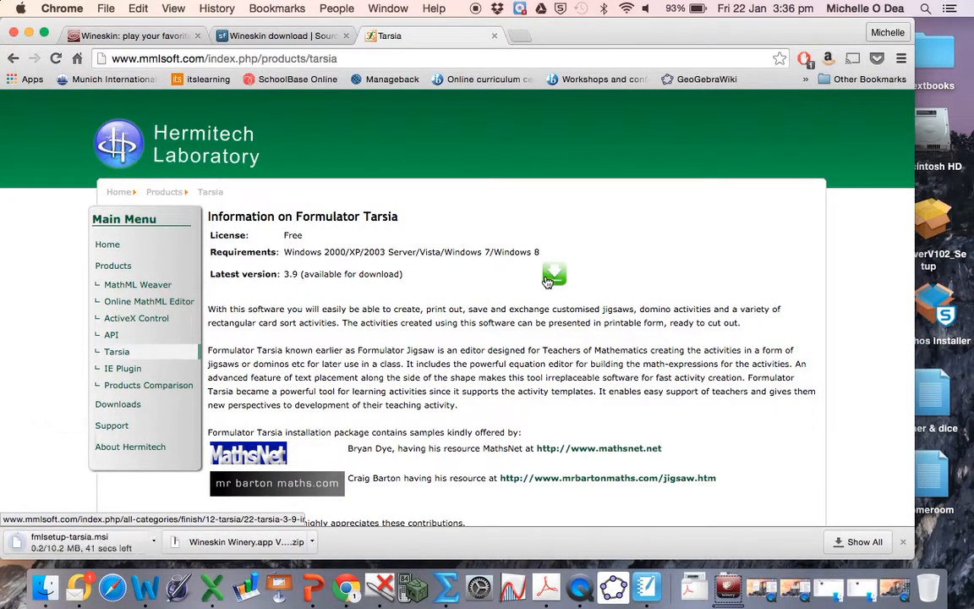
mouse_move(517, 274)
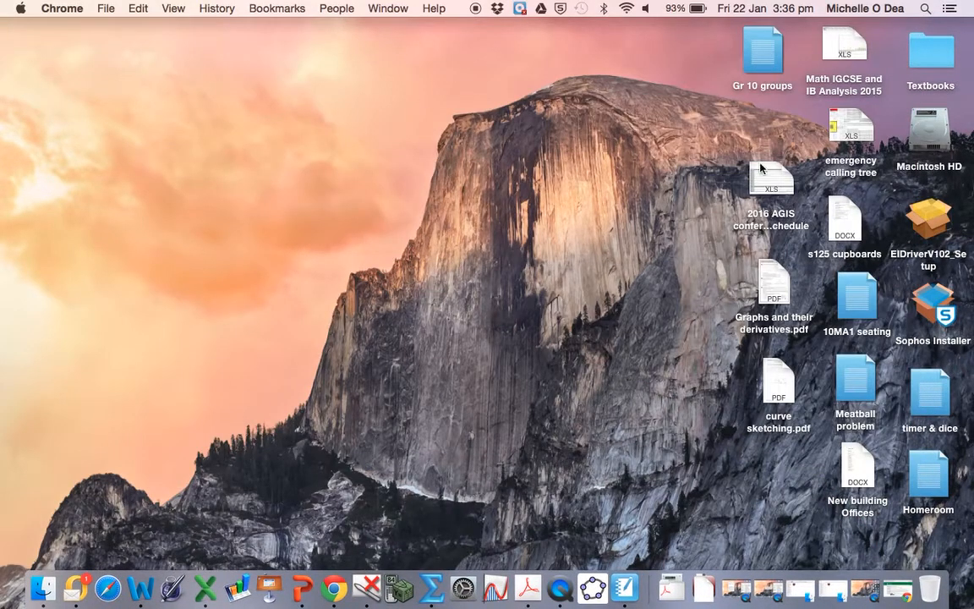
mouse_move(666, 477)
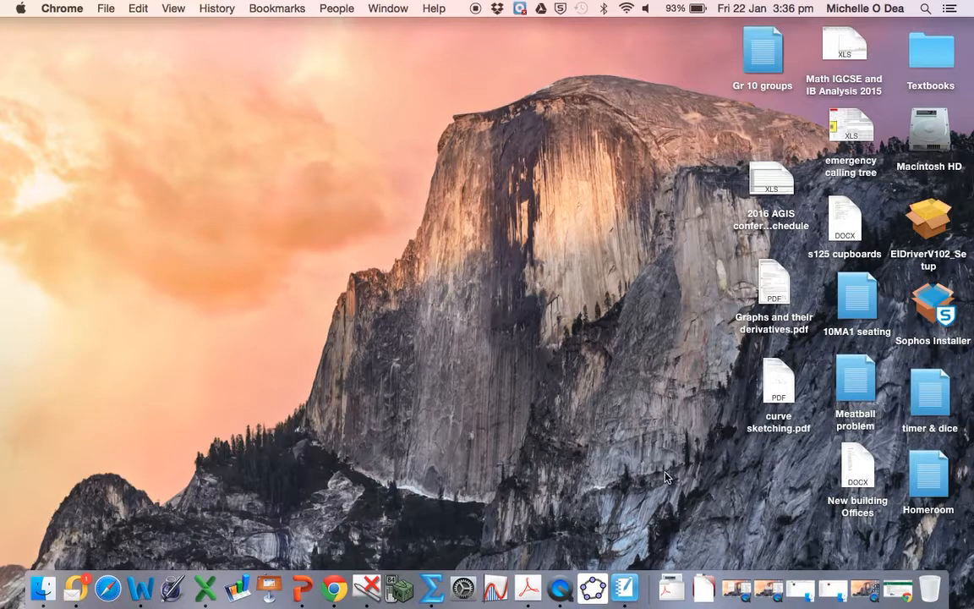
mouse_move(832, 587)
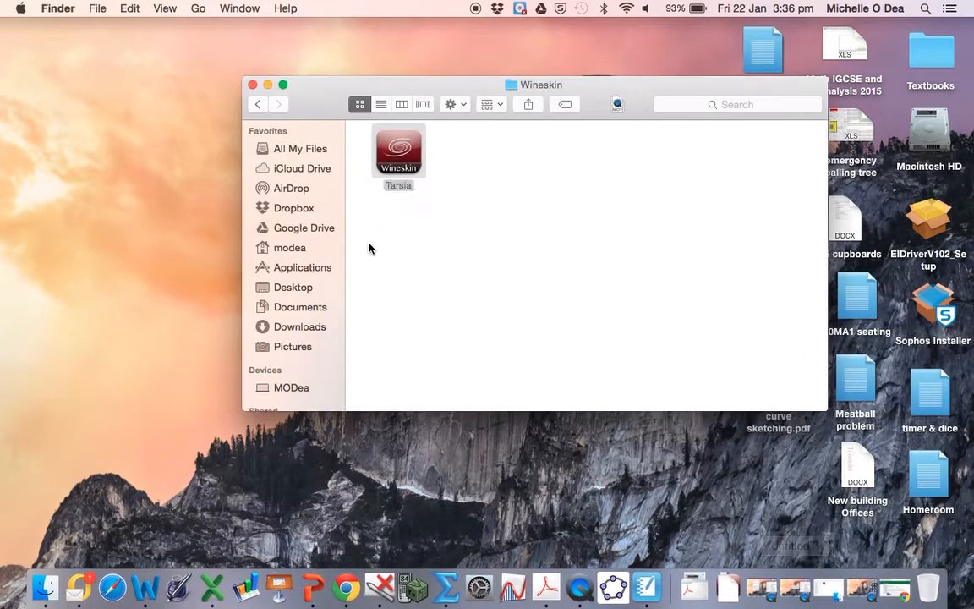
Navigate Finder to Applications > Wineskin and select the Tarsia wrapper app.
click(399, 184)
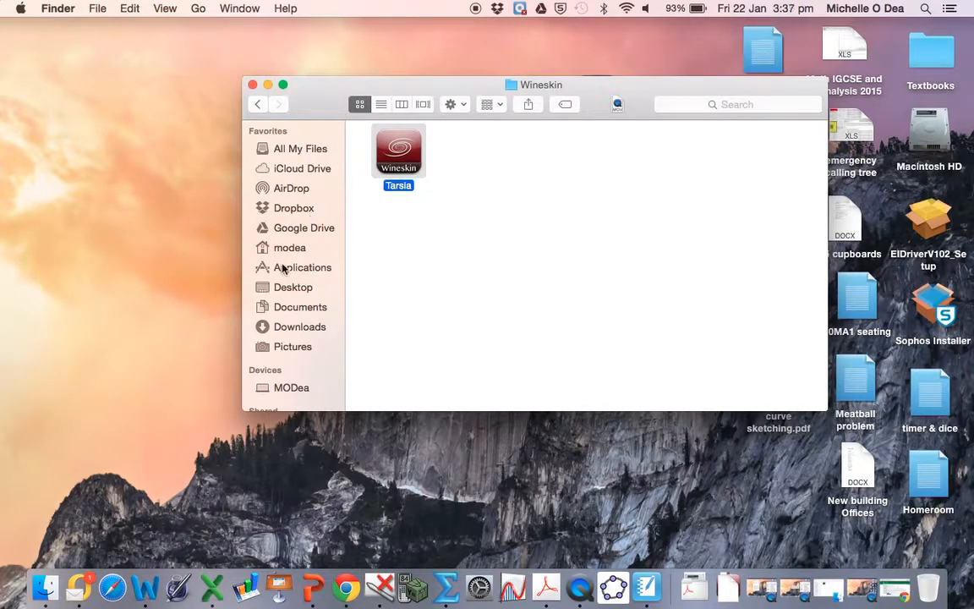
click(301, 267)
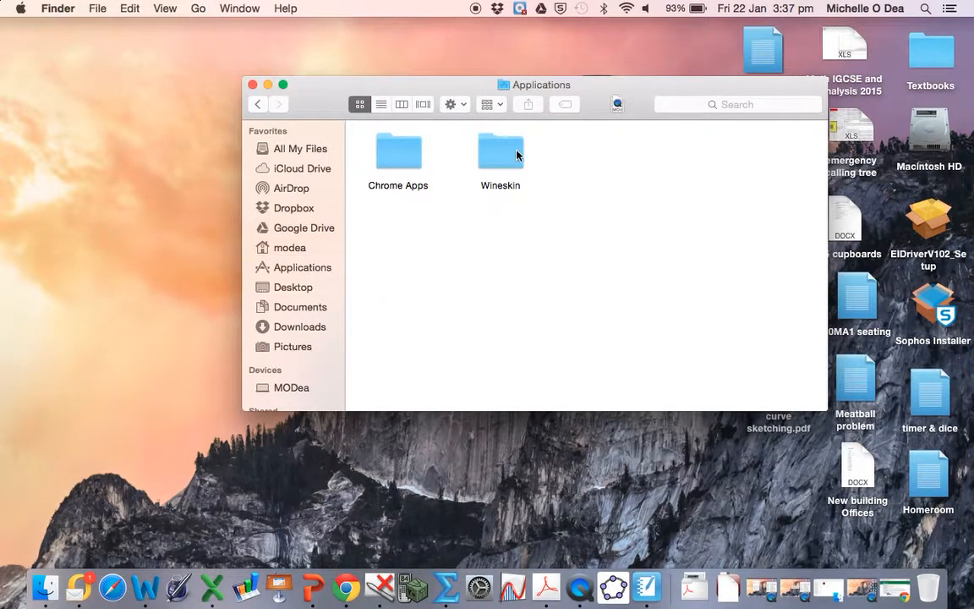
click(501, 151)
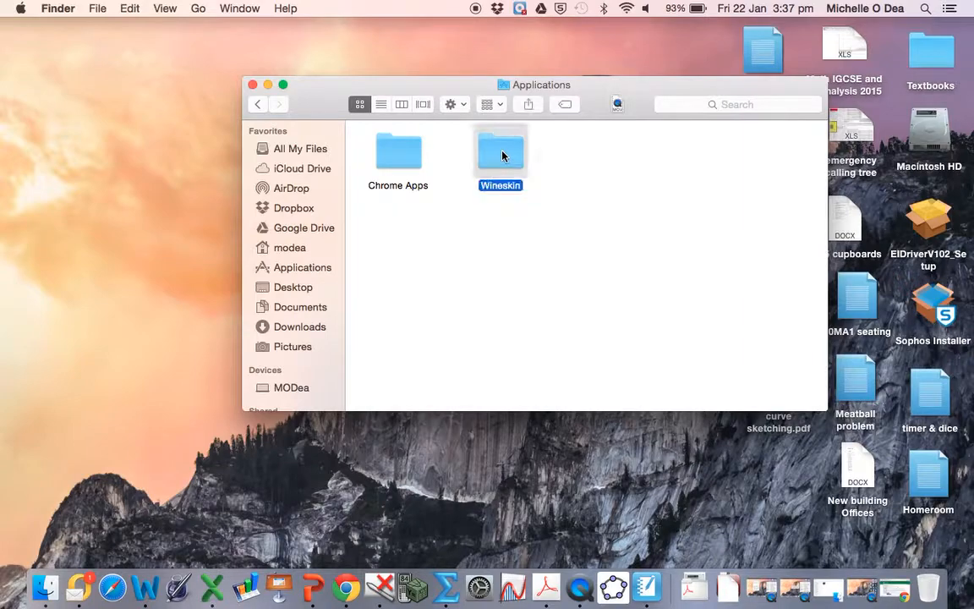
double_click(500, 152)
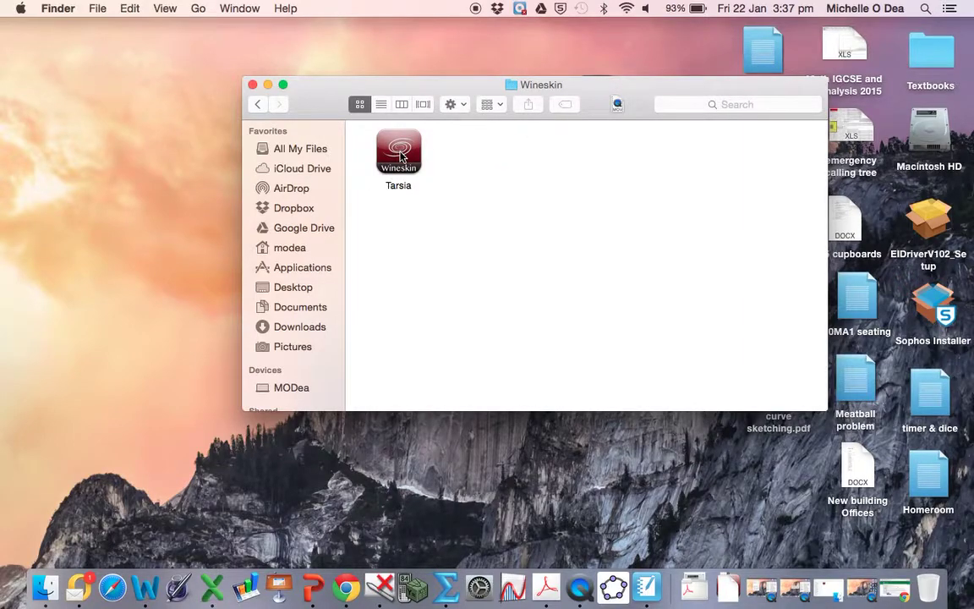
mouse_move(427, 169)
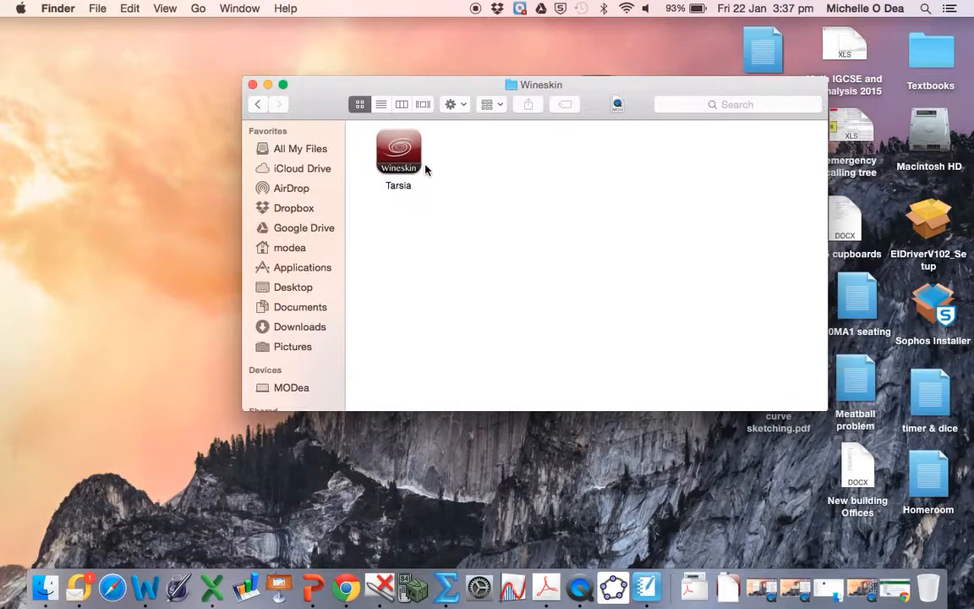
mouse_move(490, 159)
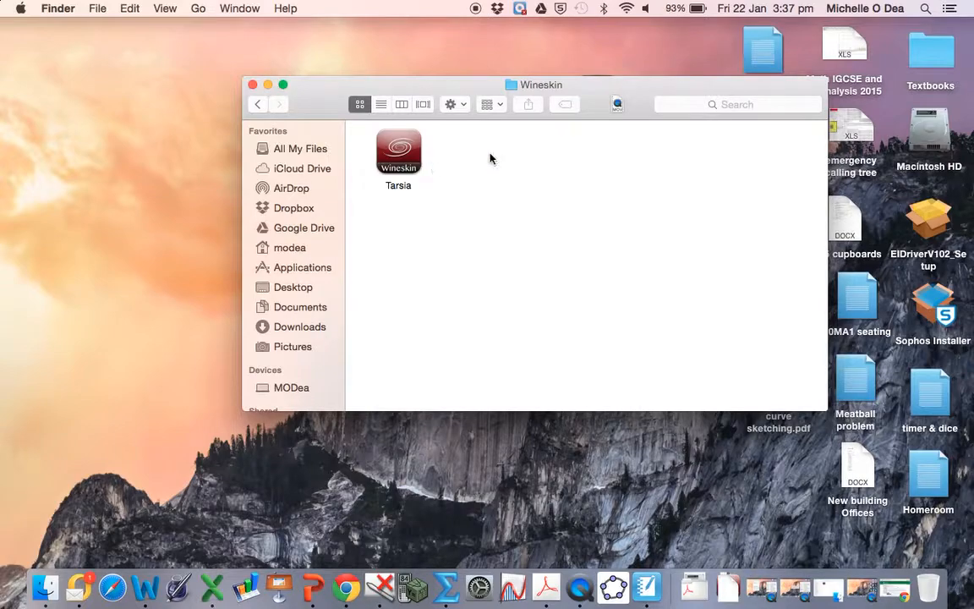
mouse_move(431, 165)
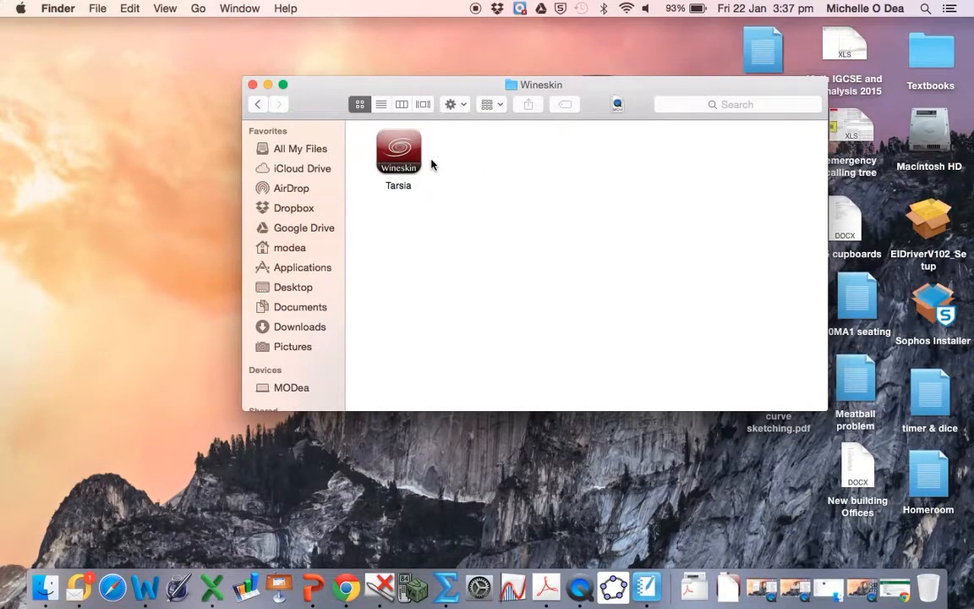
mouse_move(455, 168)
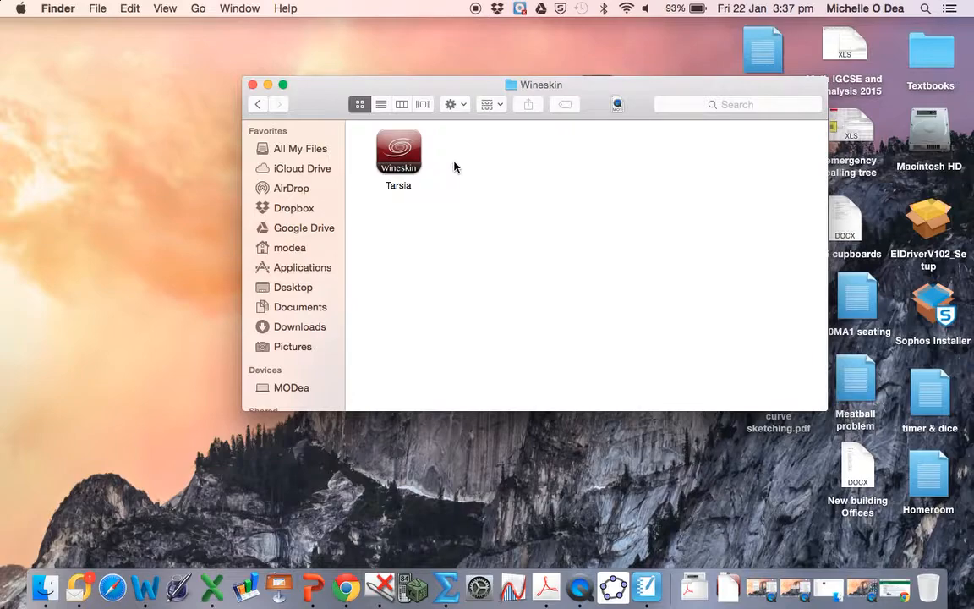
mouse_move(449, 203)
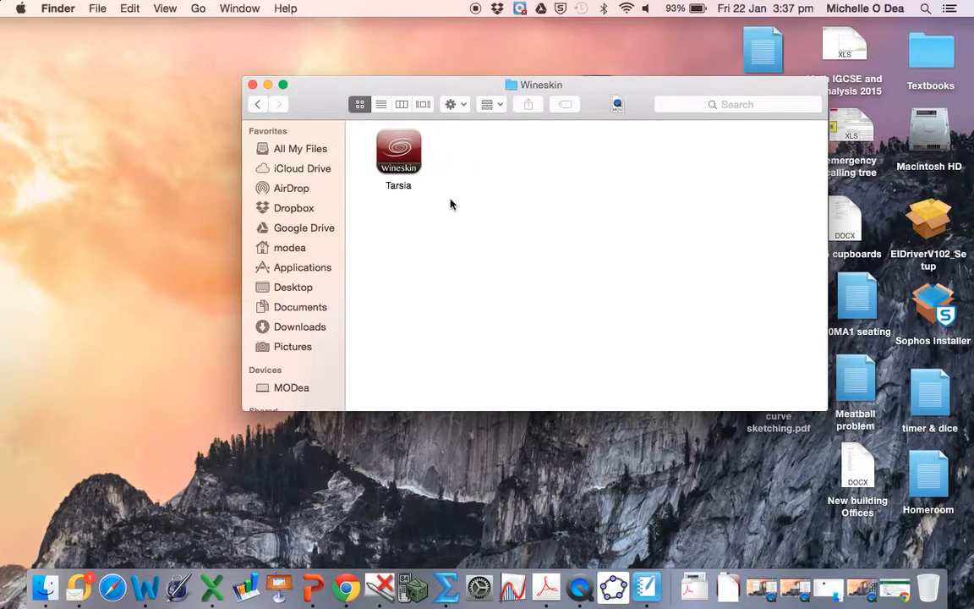
click(398, 152)
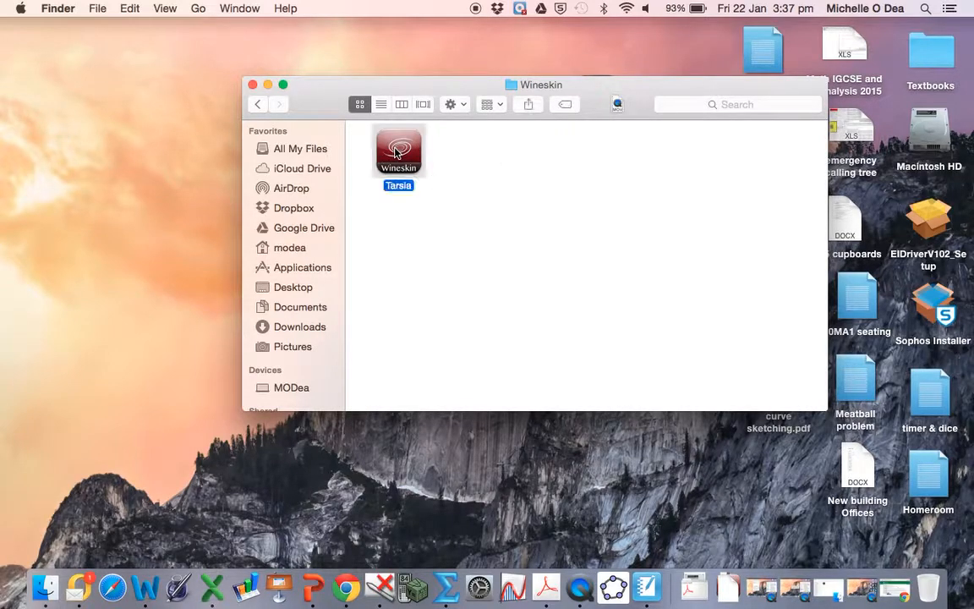
Launch the Tarsia wrapper, choose Install Software and browse to the Downloads folder.
double_click(399, 152)
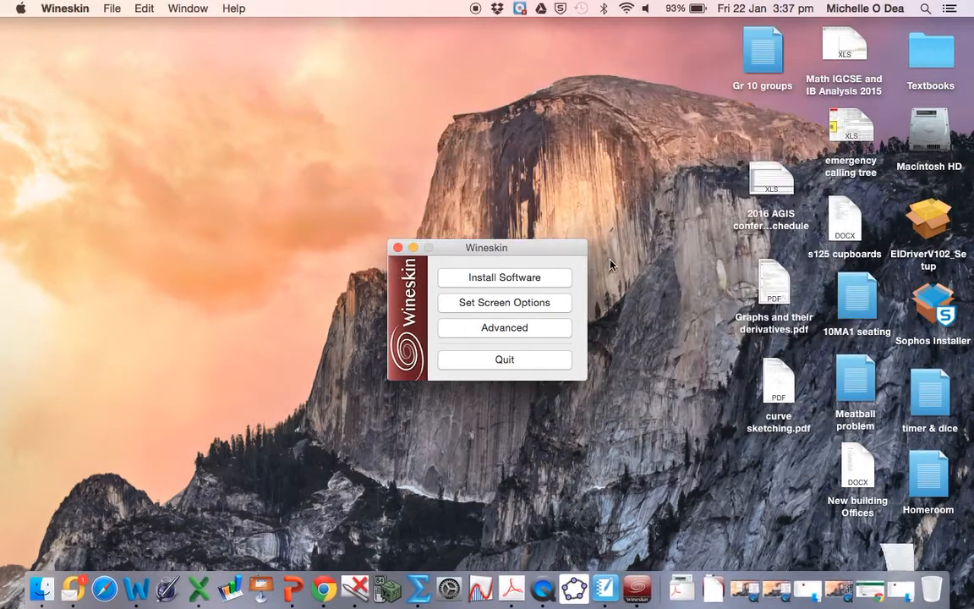
click(504, 278)
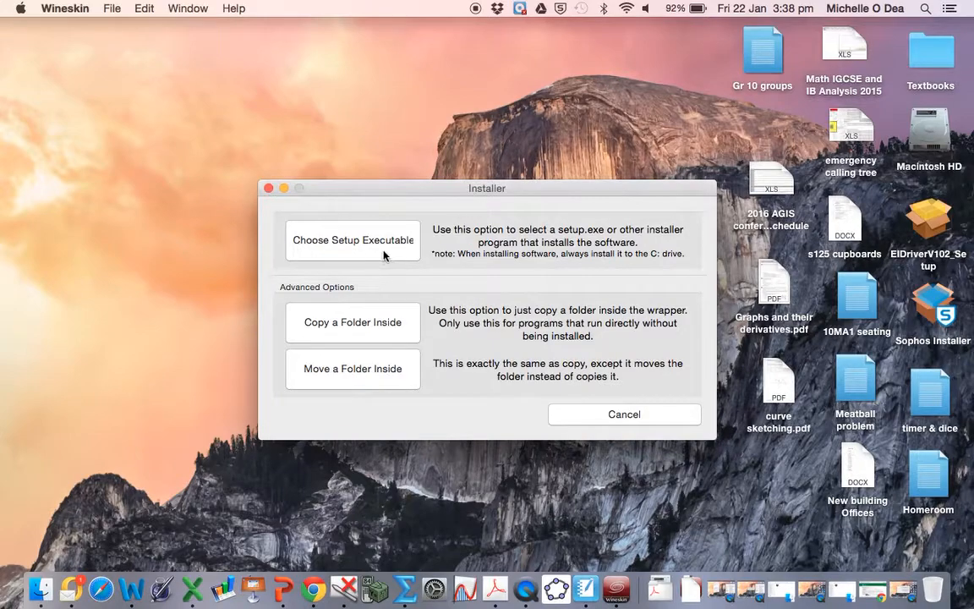
click(352, 240)
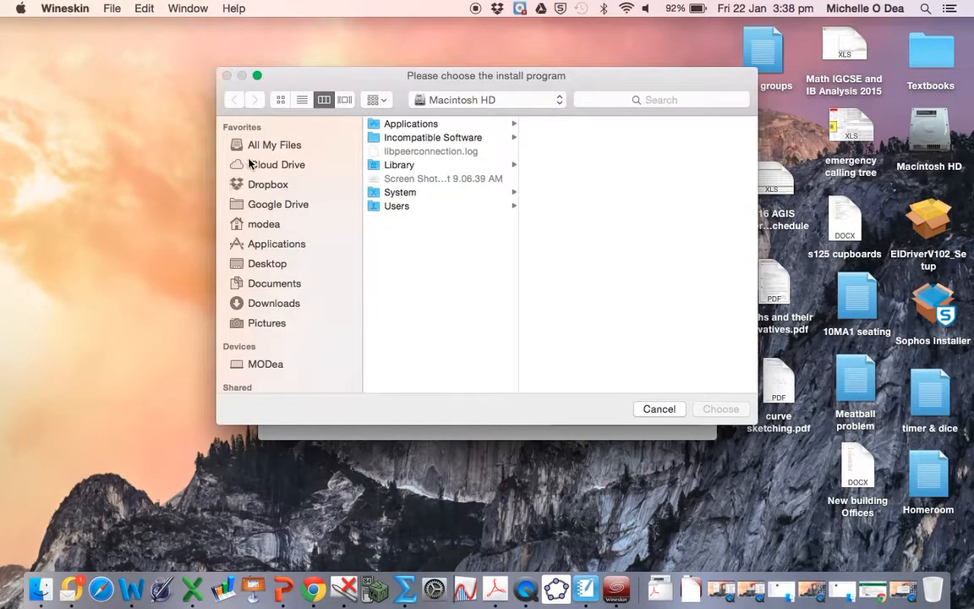
mouse_move(279, 228)
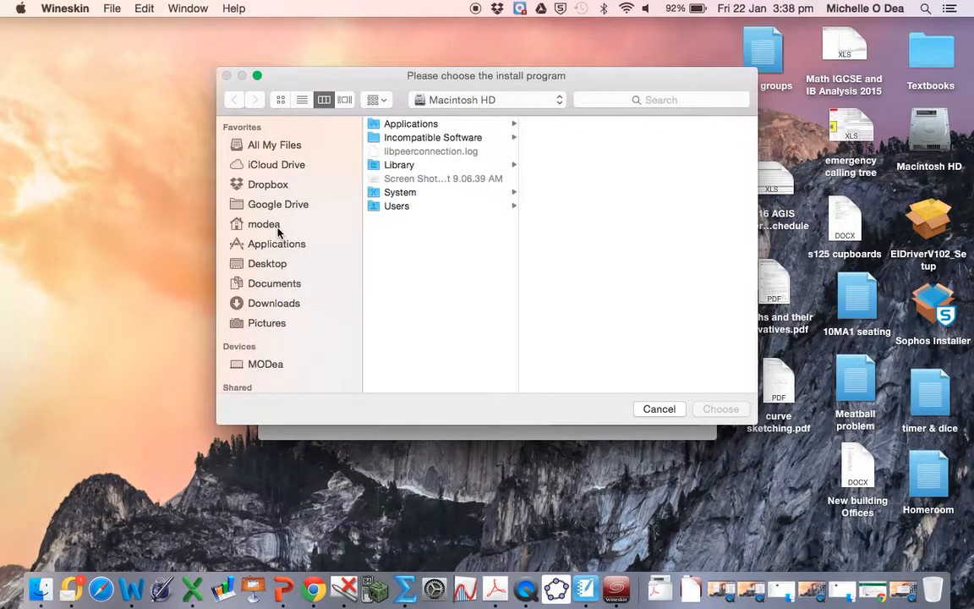
click(274, 303)
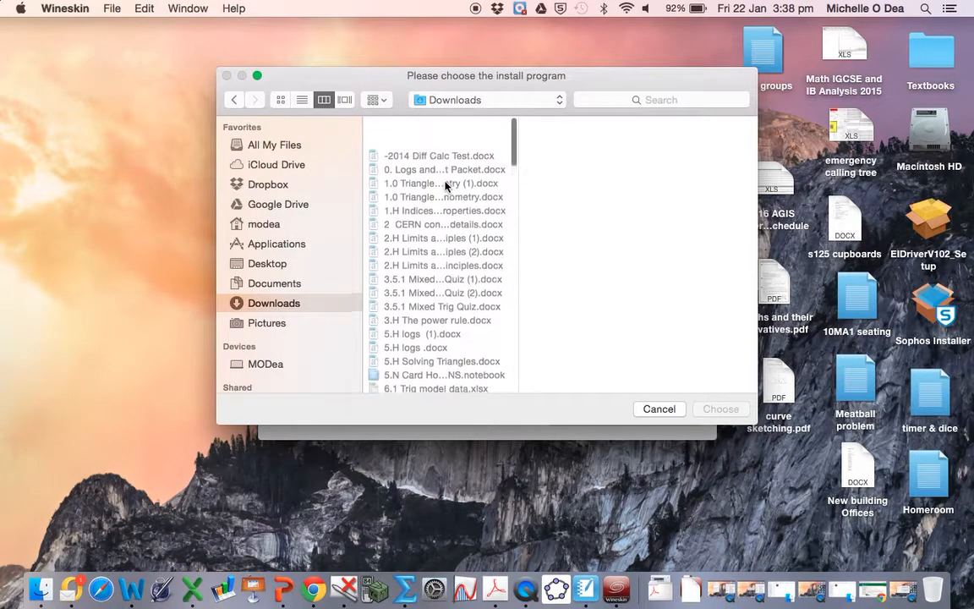
scroll(down, 3)
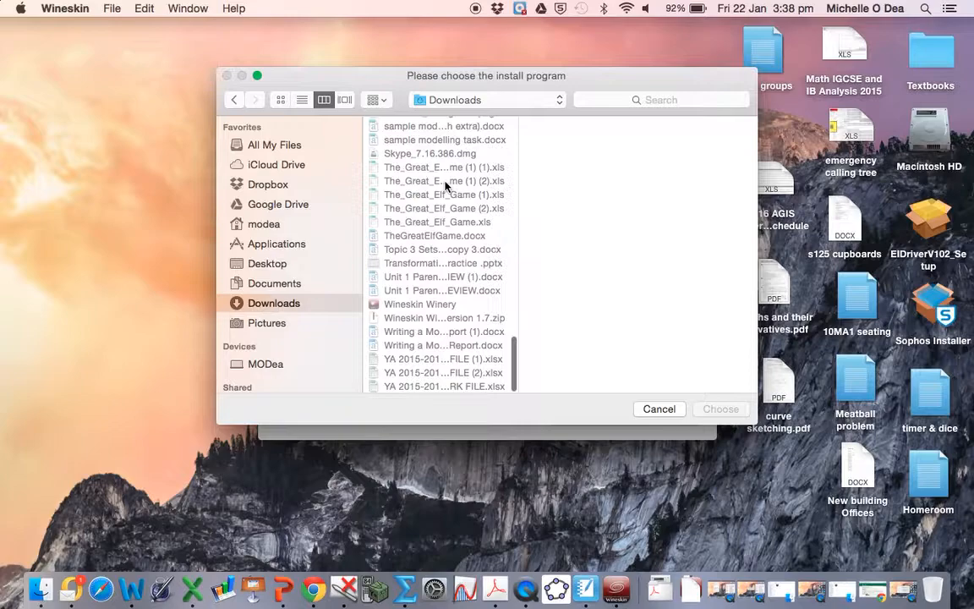
scroll(up, 3)
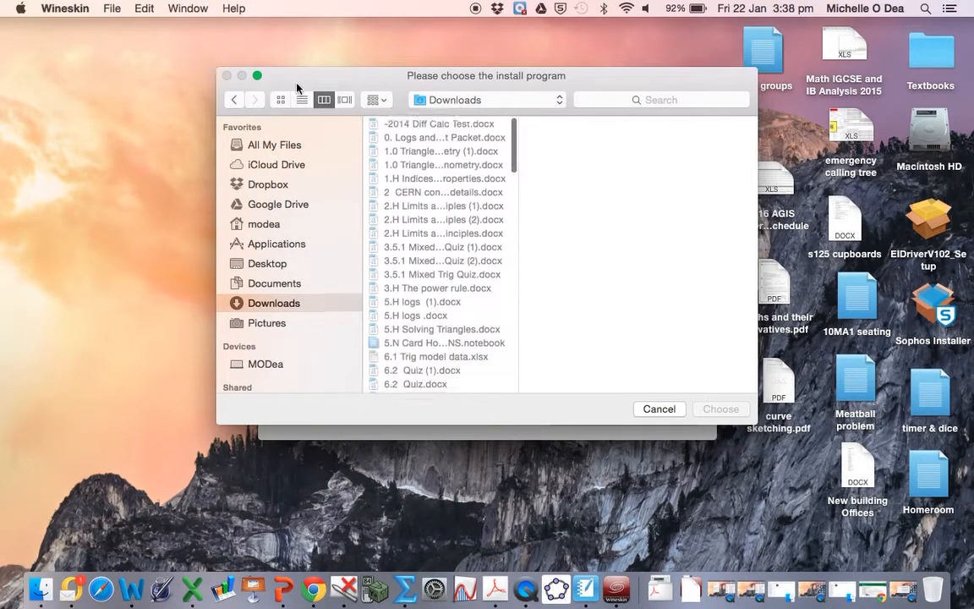
Sort Downloads by date modified and choose fmlsetup-tarsia.msi as the install program.
click(301, 98)
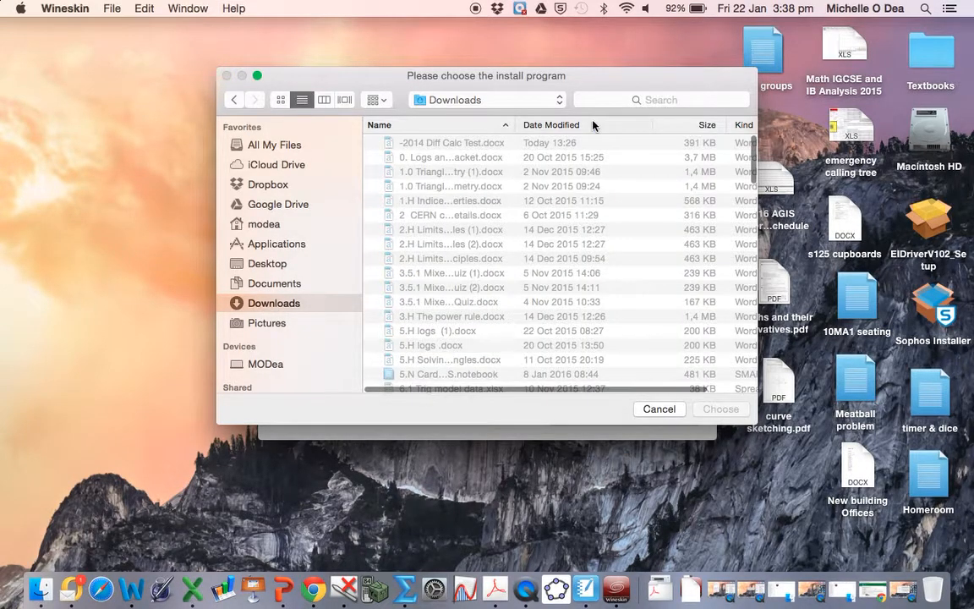
click(552, 126)
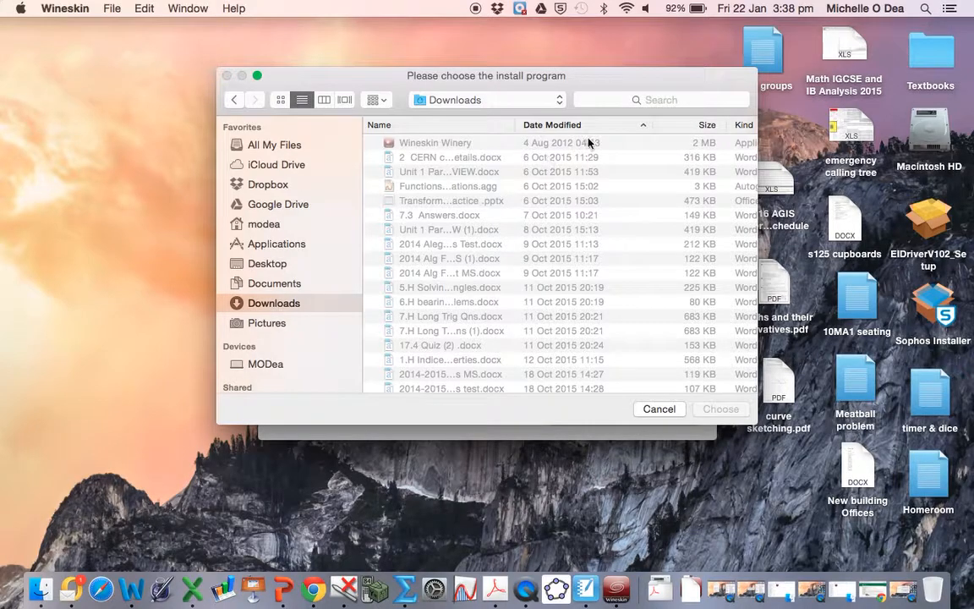
scroll(down, 3)
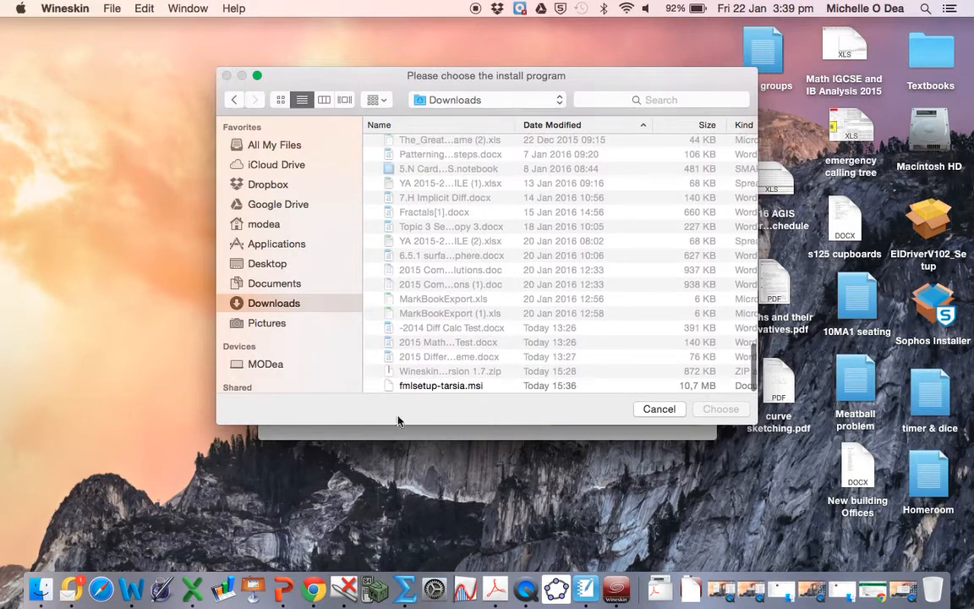
click(440, 385)
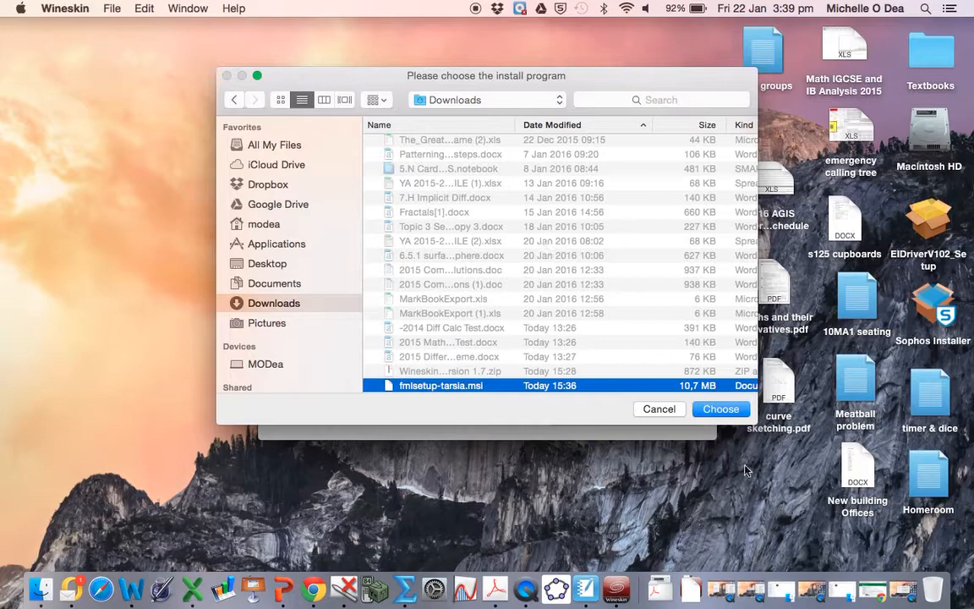
click(720, 408)
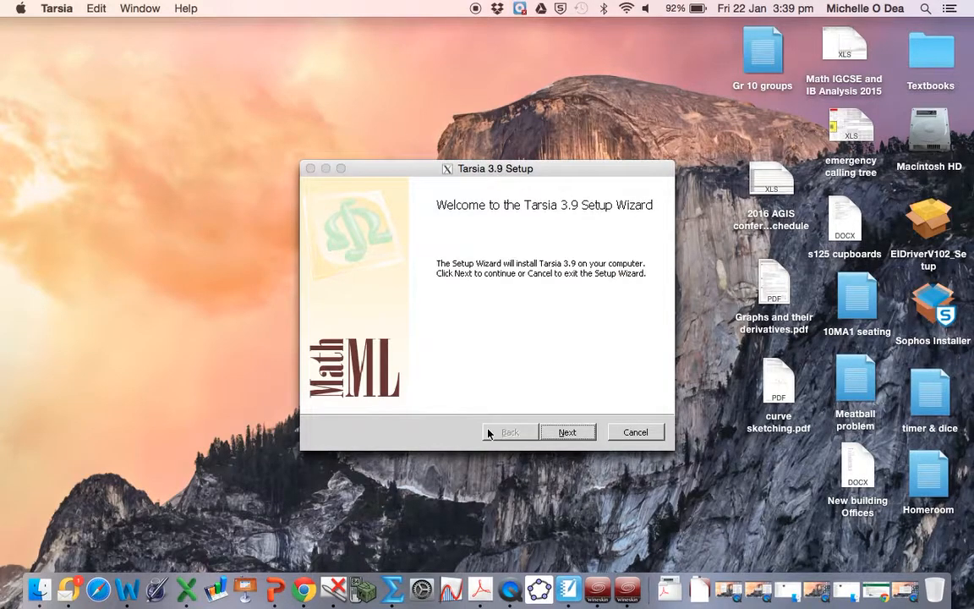
mouse_move(519, 285)
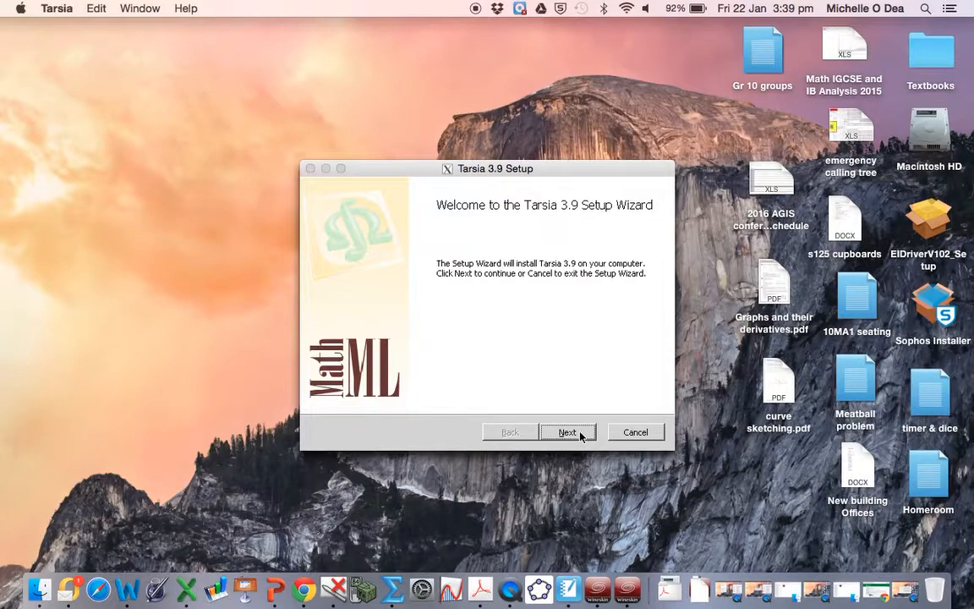
Accept the licence, enable random serial registration and install Tarsia 3.9 to the default Program Files folder.
click(568, 433)
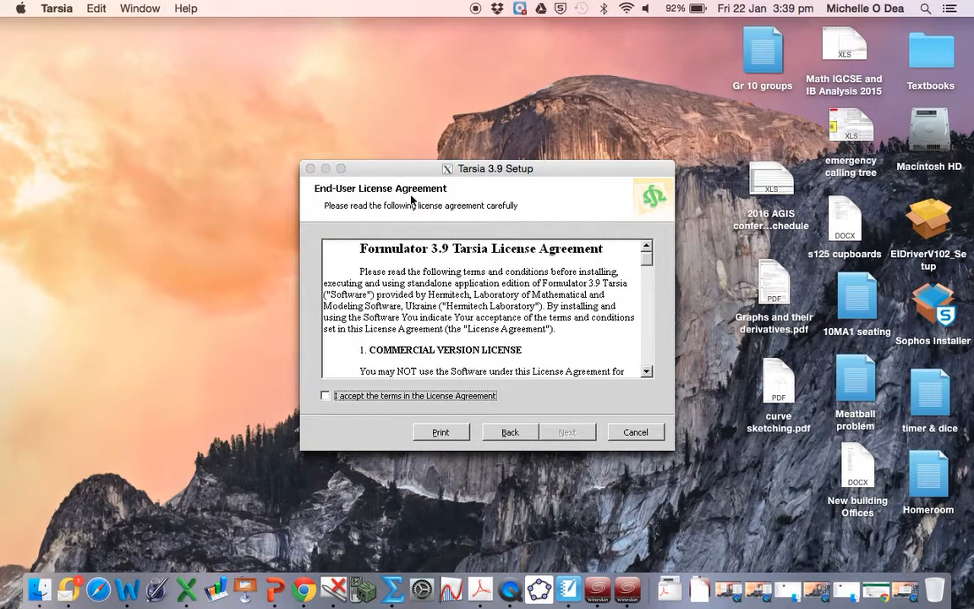
mouse_move(387, 402)
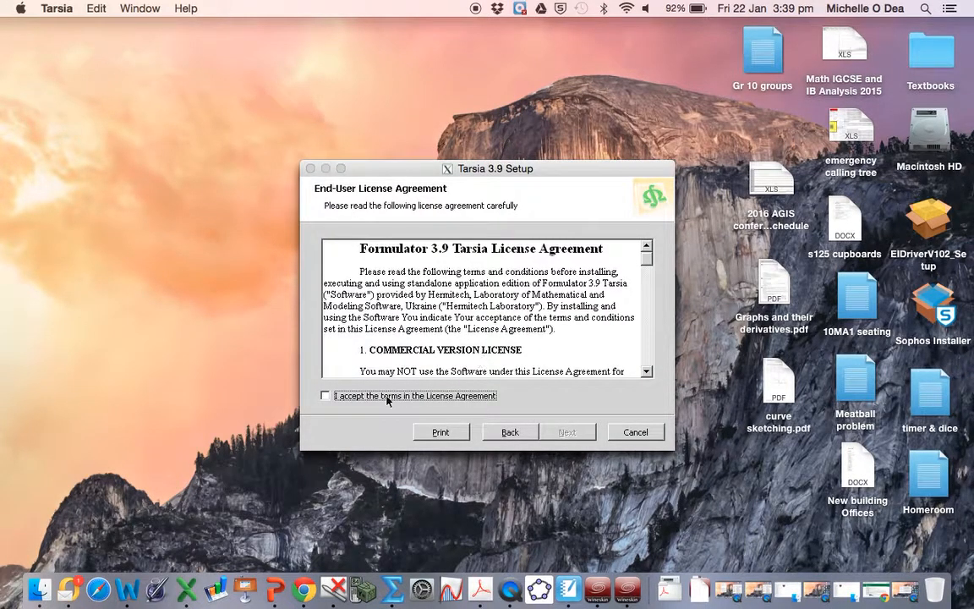
click(568, 433)
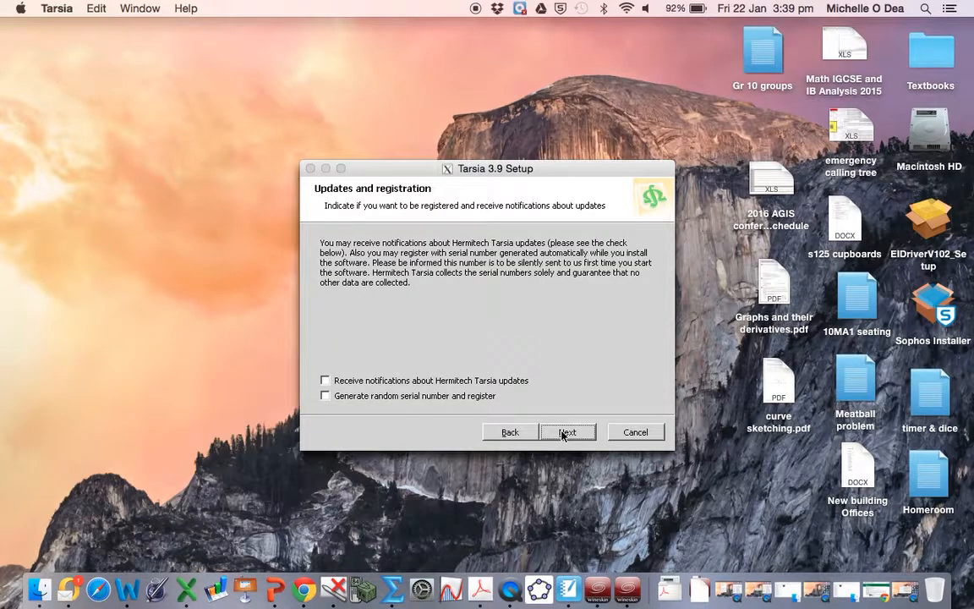
mouse_move(437, 413)
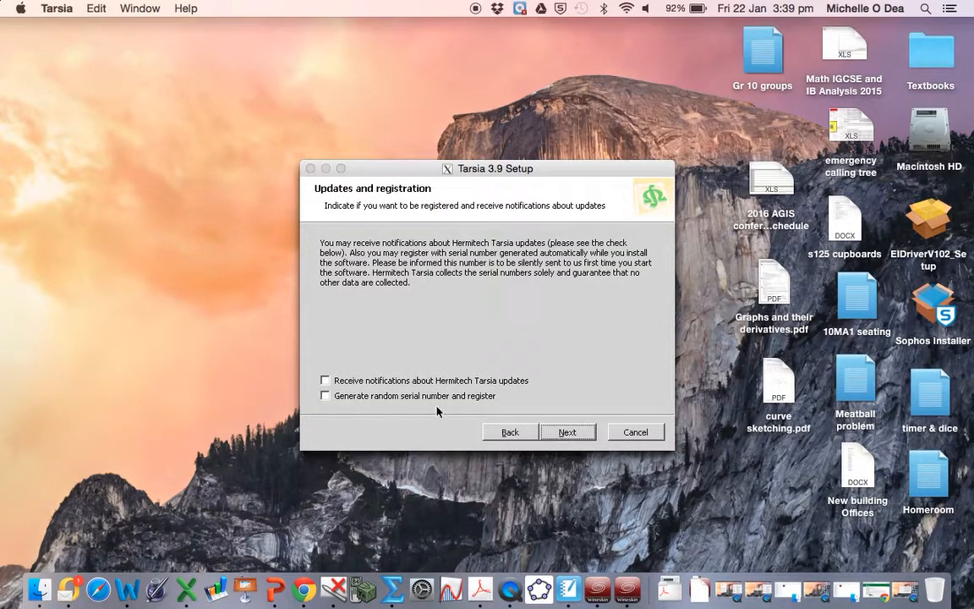
click(324, 396)
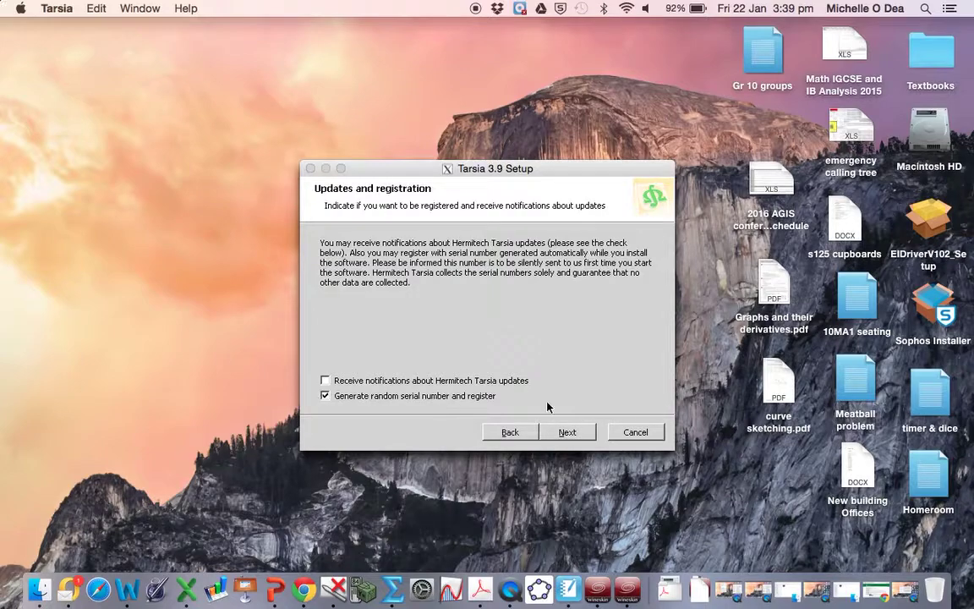
click(568, 433)
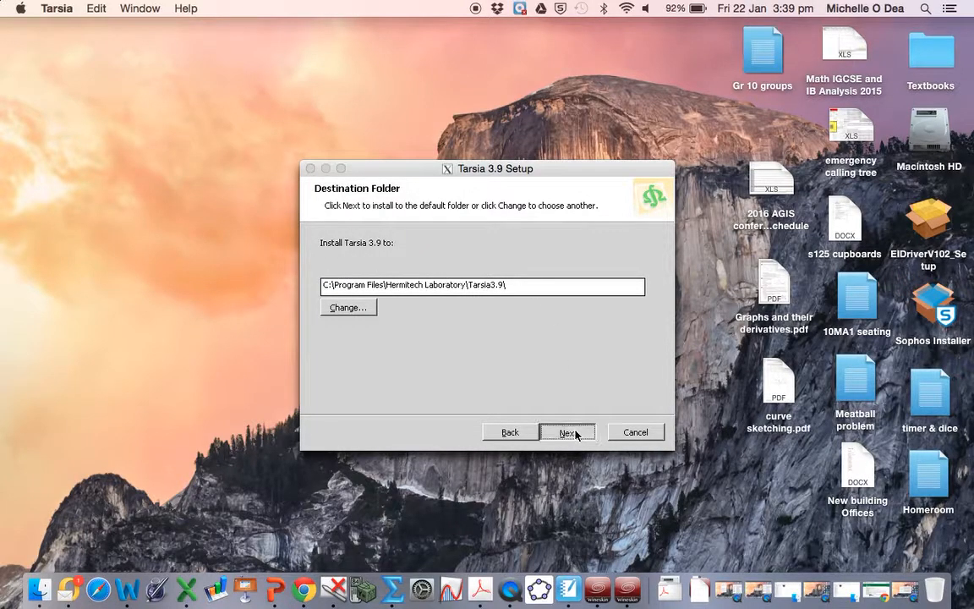
click(568, 433)
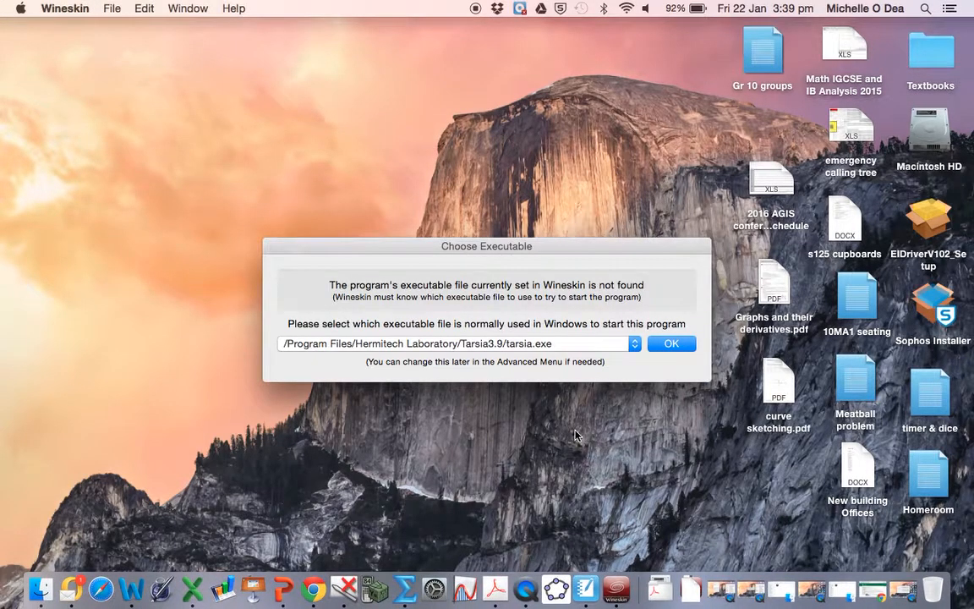
mouse_move(497, 297)
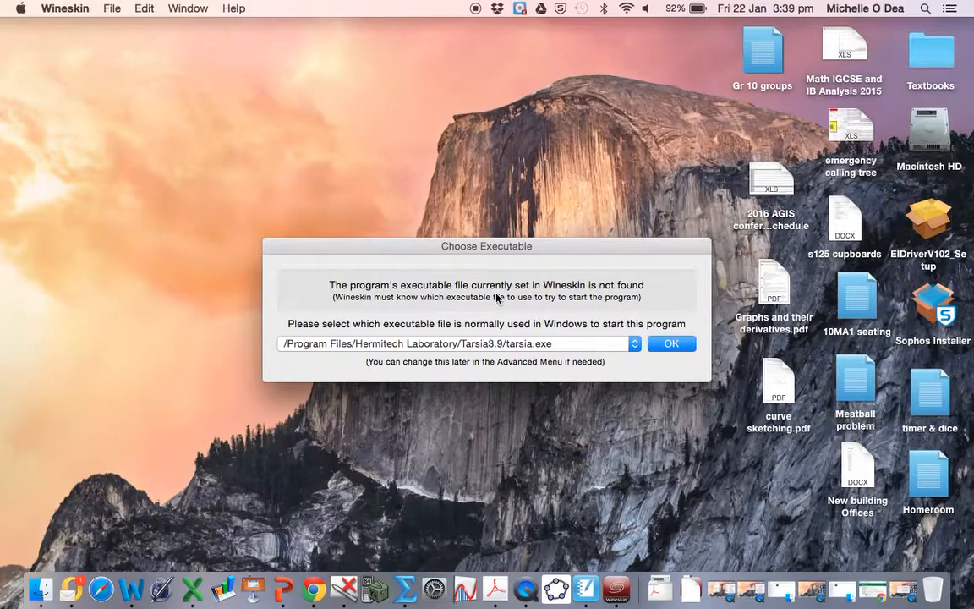
mouse_move(403, 316)
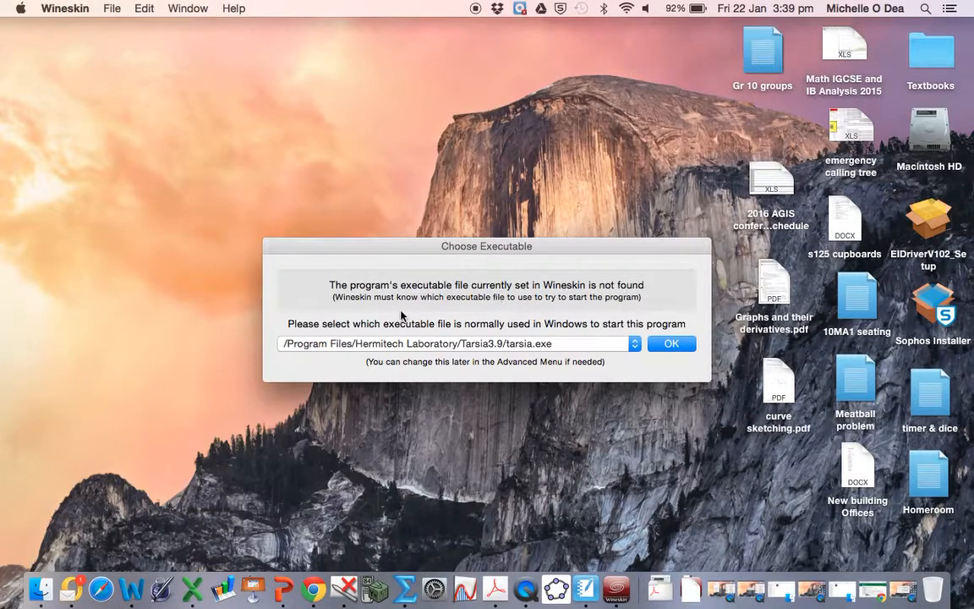
mouse_move(554, 329)
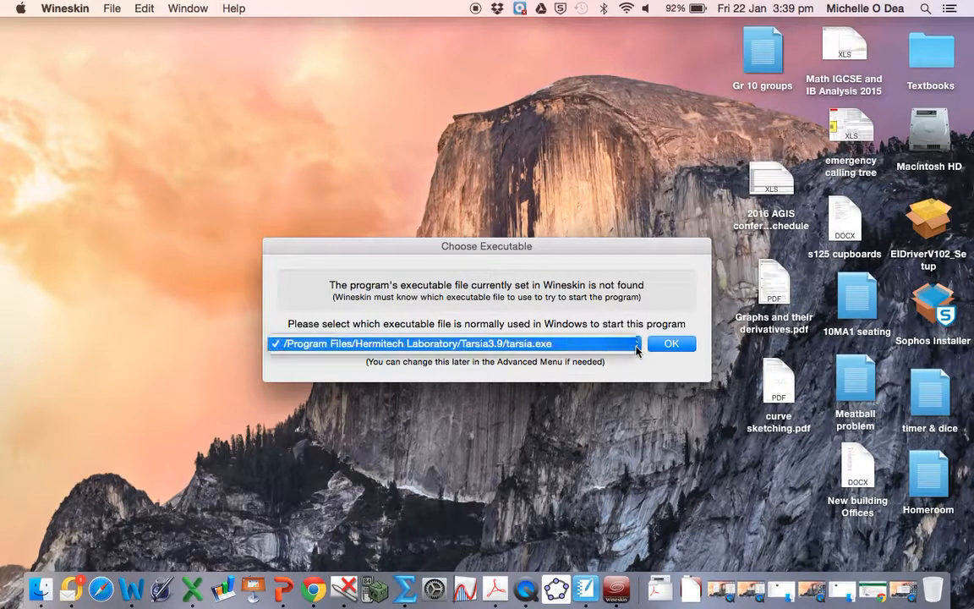
Confirm Program Files/Hermitech Laboratory/Tarsia3.9/tarsia.exe as the wrapper's executable and quit Wineskin.
click(671, 343)
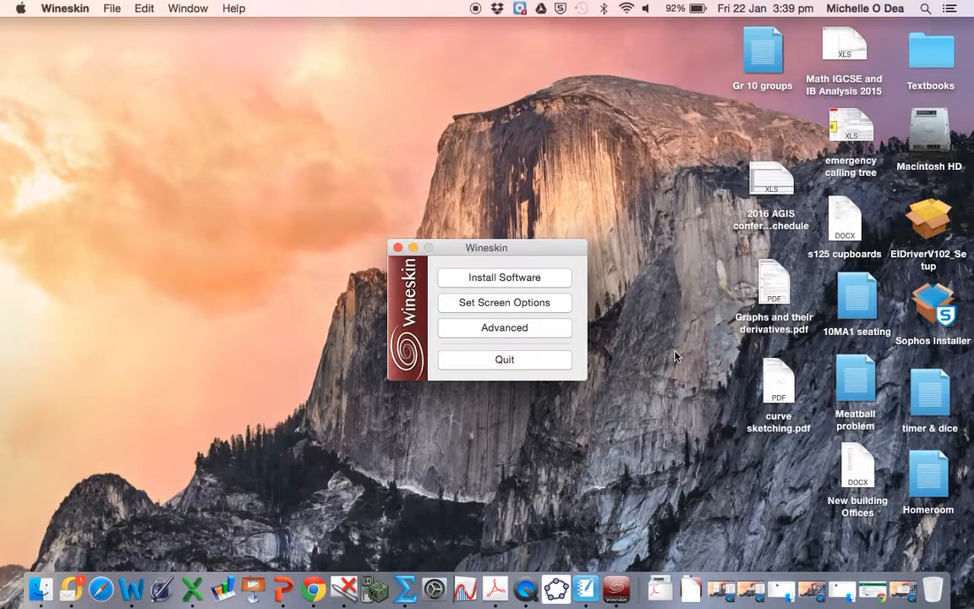
click(504, 358)
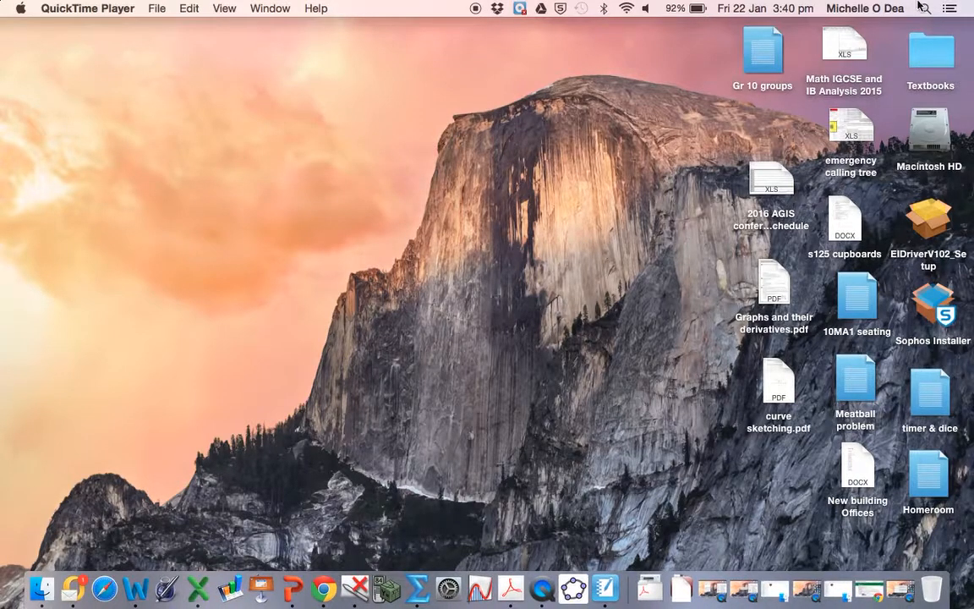
Launch Tarsia, switch off 'Show Tips on StartUp', and accept a new standard jigsaw puzzle document.
text(tarsia)
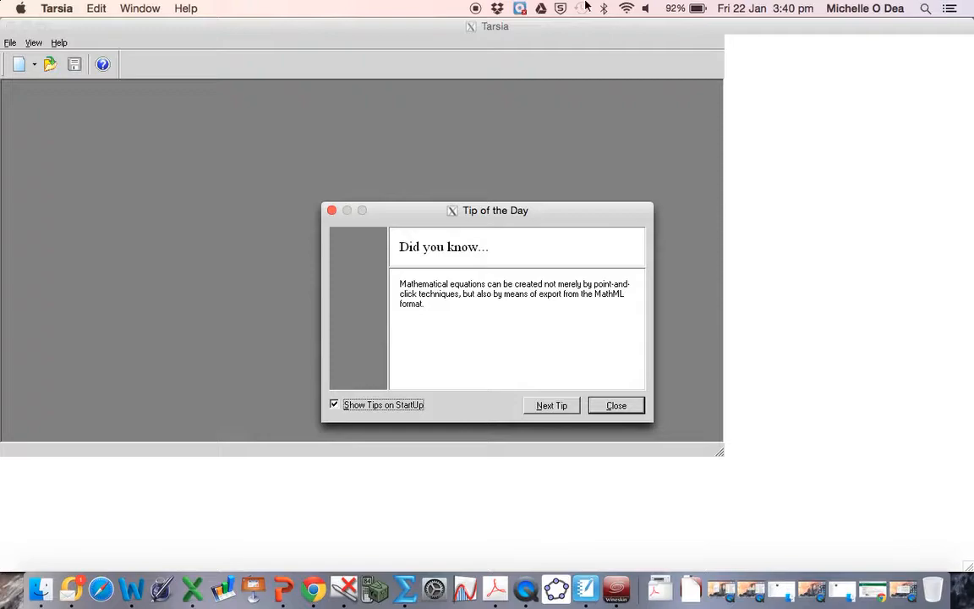
mouse_move(355, 411)
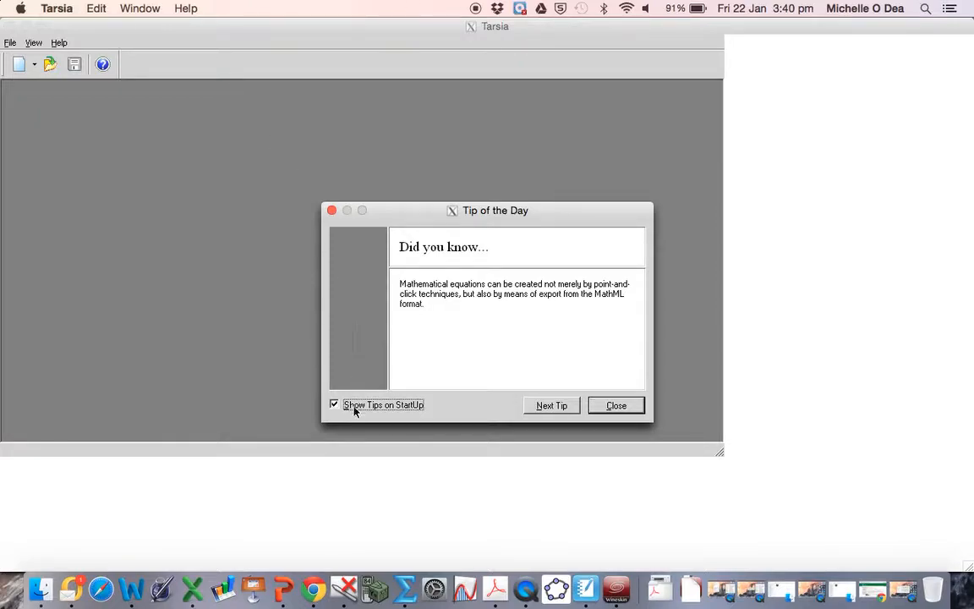
click(335, 404)
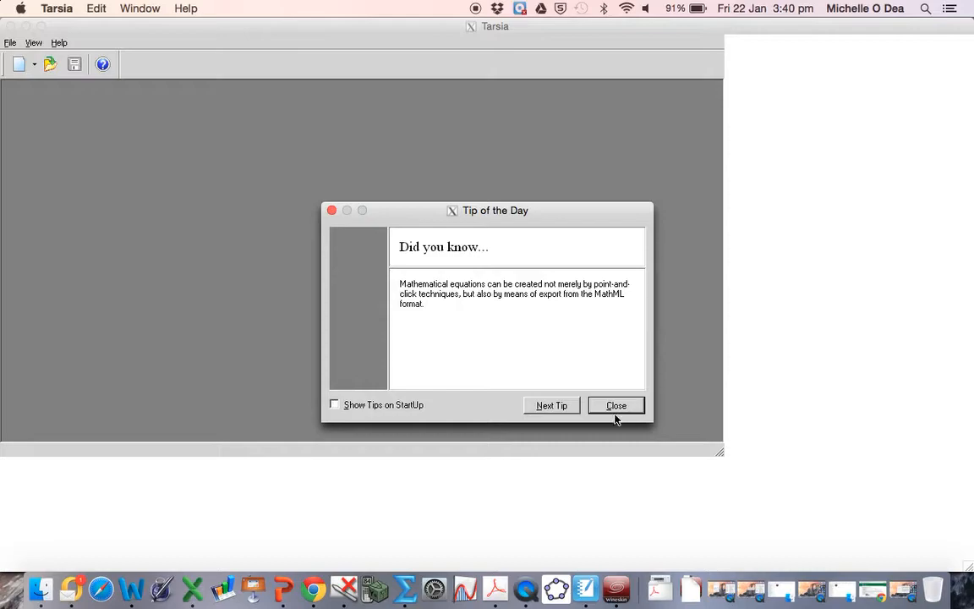
click(616, 406)
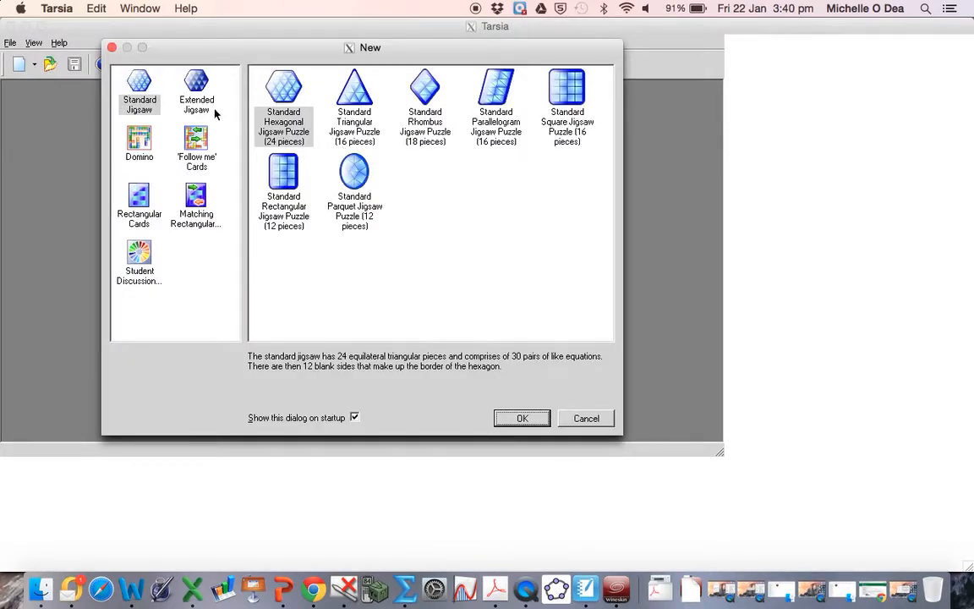
click(521, 418)
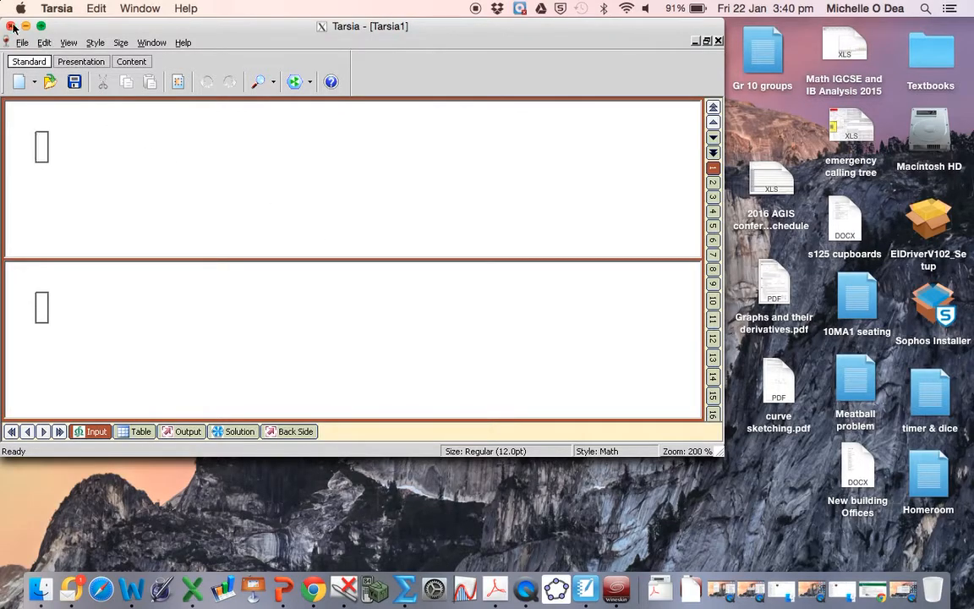
mouse_move(27, 260)
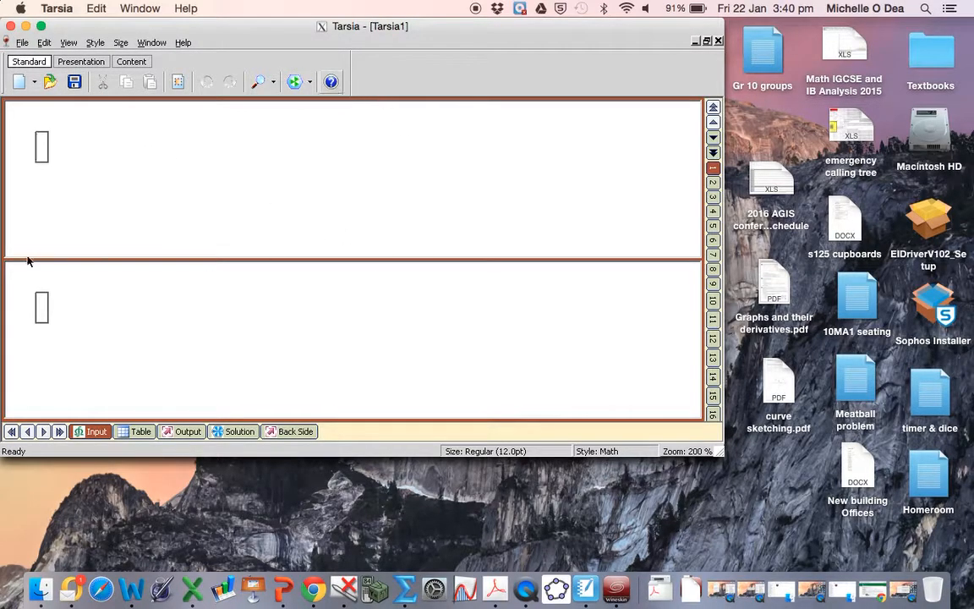
Browse the File menu of the Tarsia1 document, then quit Tarsia from the application menu.
click(21, 42)
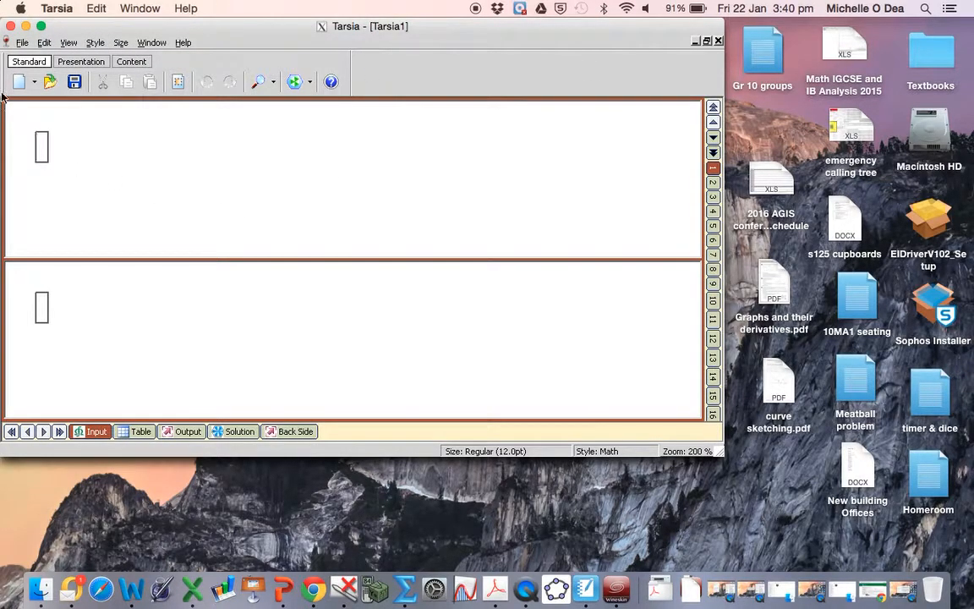
click(22, 42)
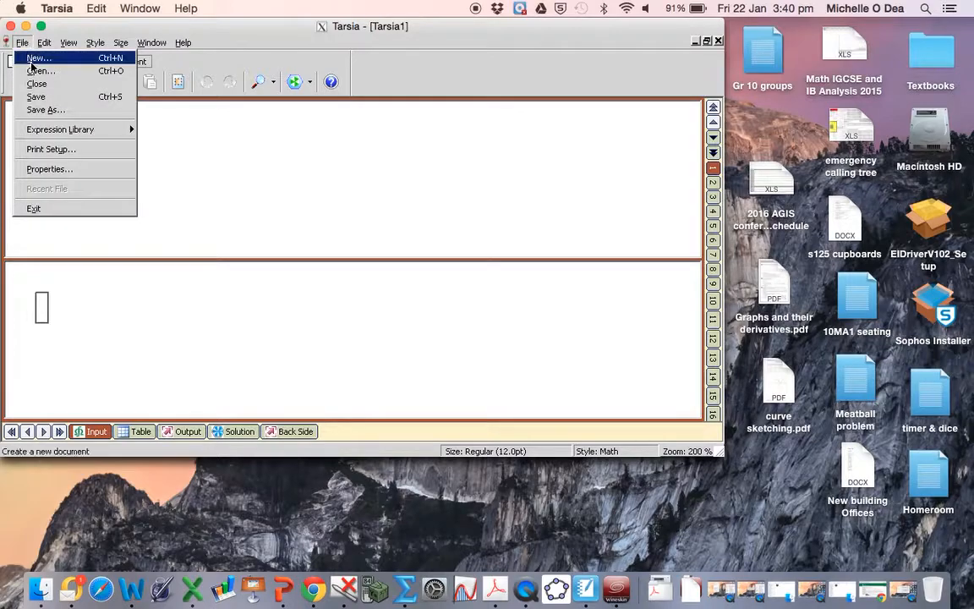
mouse_move(40, 71)
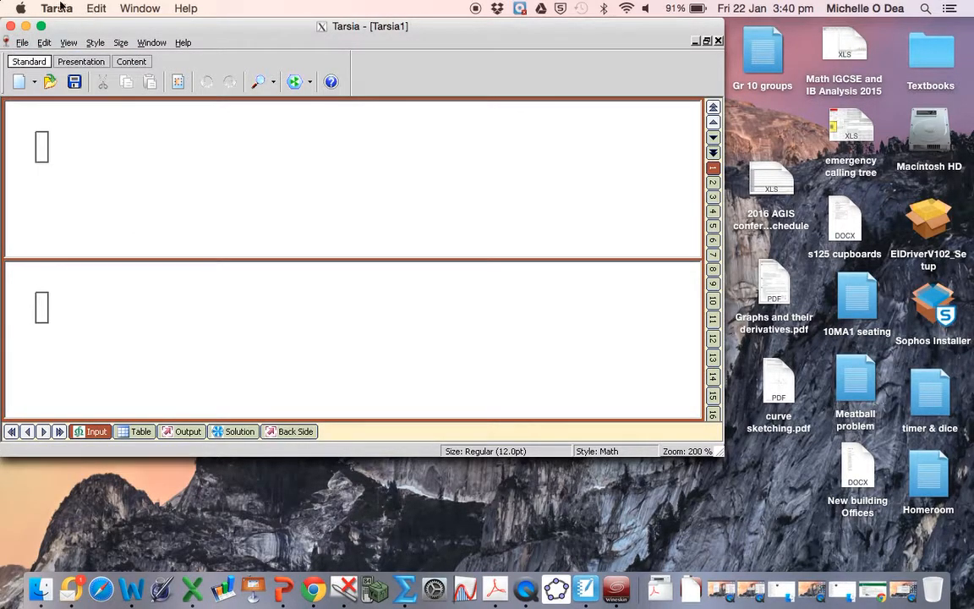
click(57, 7)
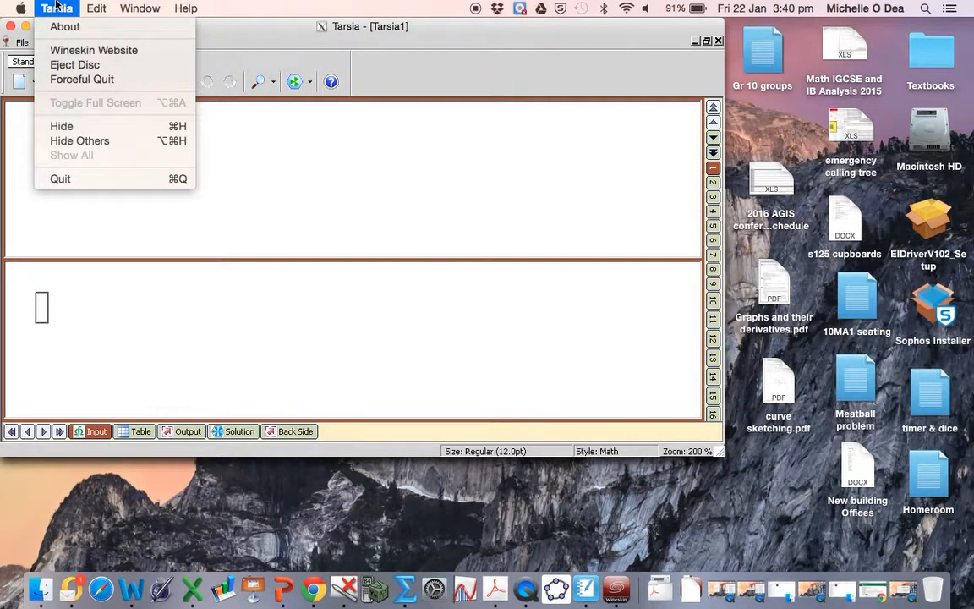
mouse_move(61, 179)
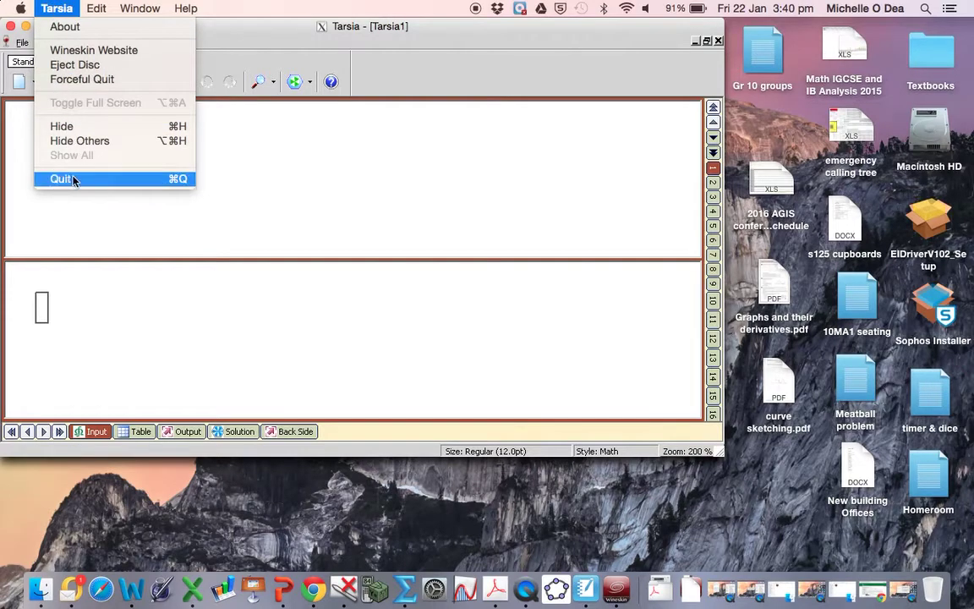
click(61, 179)
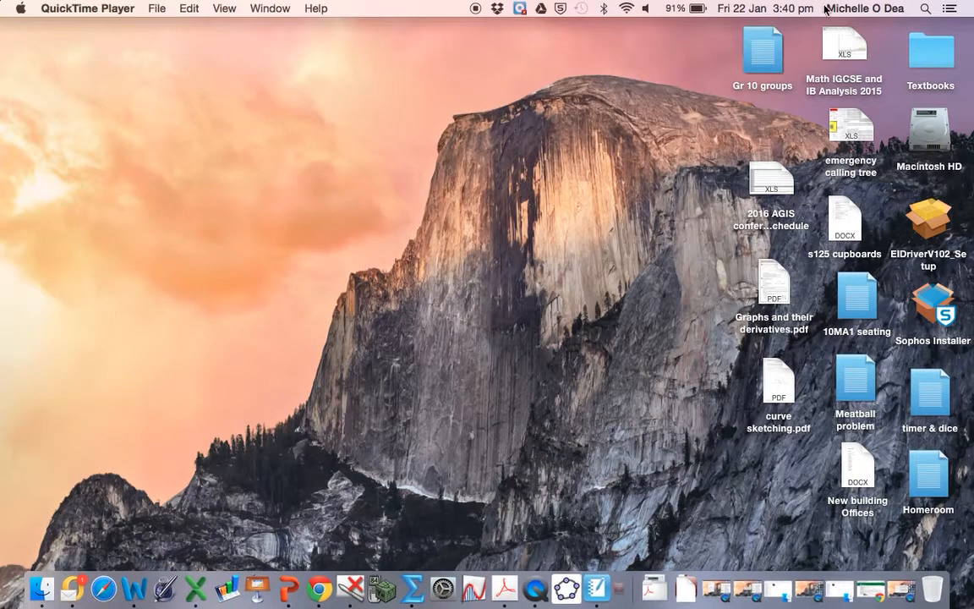